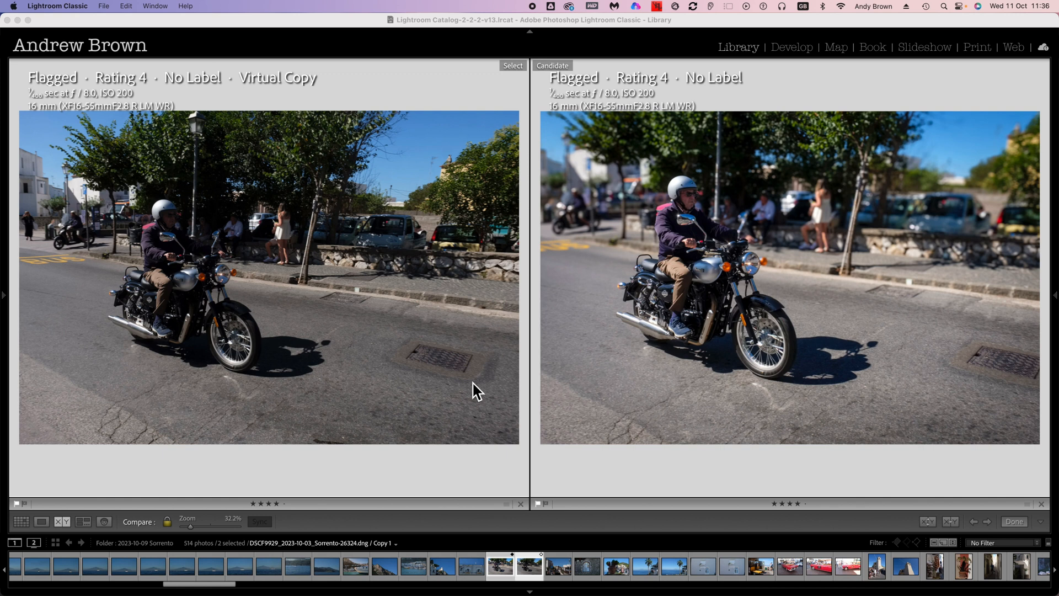
{"action": "mouse_move", "coordinate": [569, 376]}
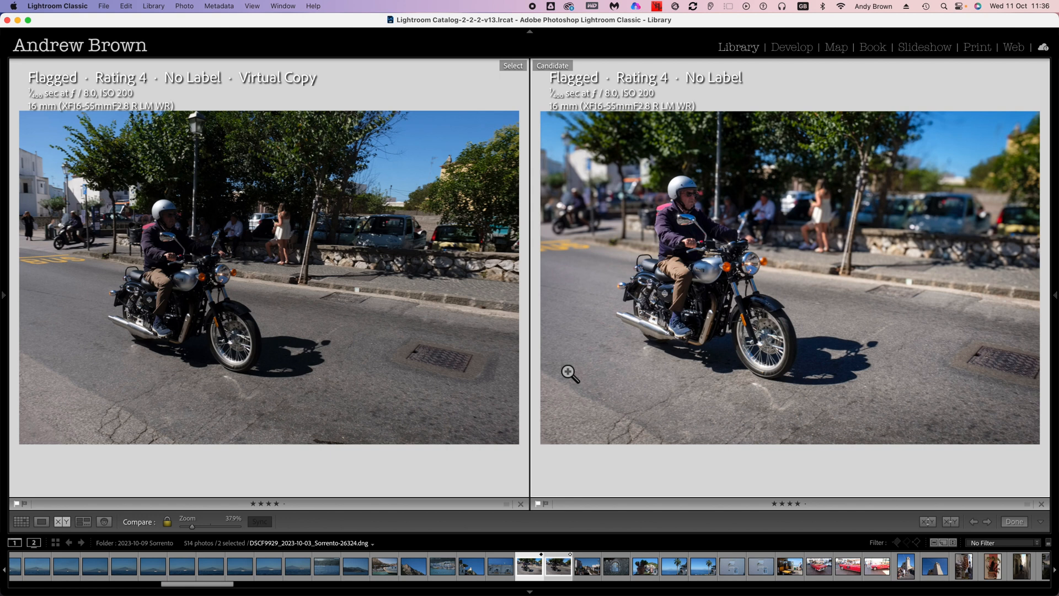
- Leave the side-by-side comparison and show the motorcycle virtual copy alone from the filmstrip
{"action": "key", "text": "tab"}
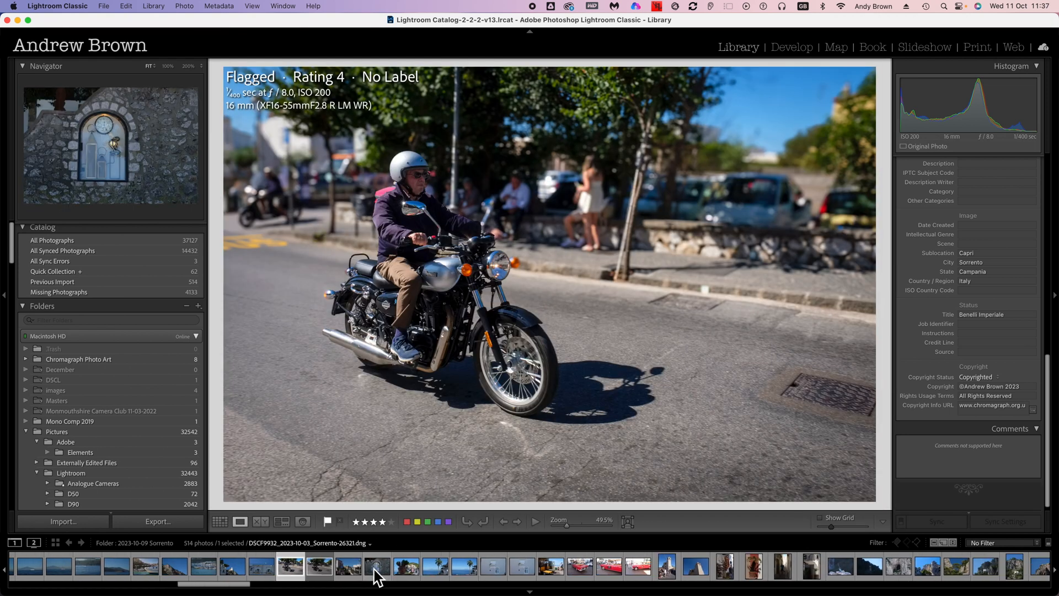
{"action": "left_click", "coordinate": [323, 567]}
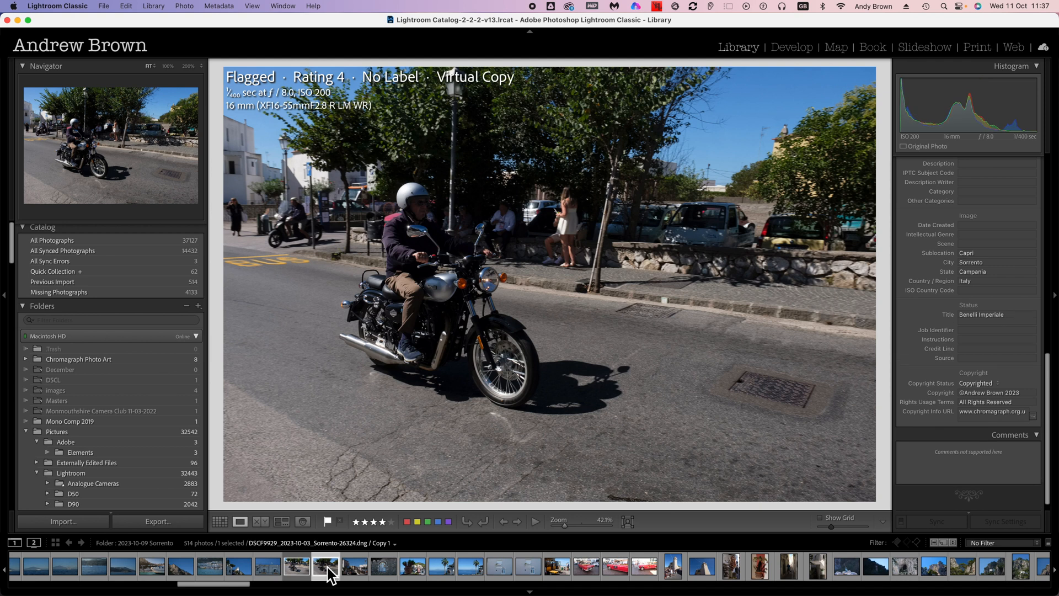
- Switch to Develop, collapse Color Grading and Lens Blur, and expand the Basic tone panel
{"action": "left_click", "coordinate": [791, 46]}
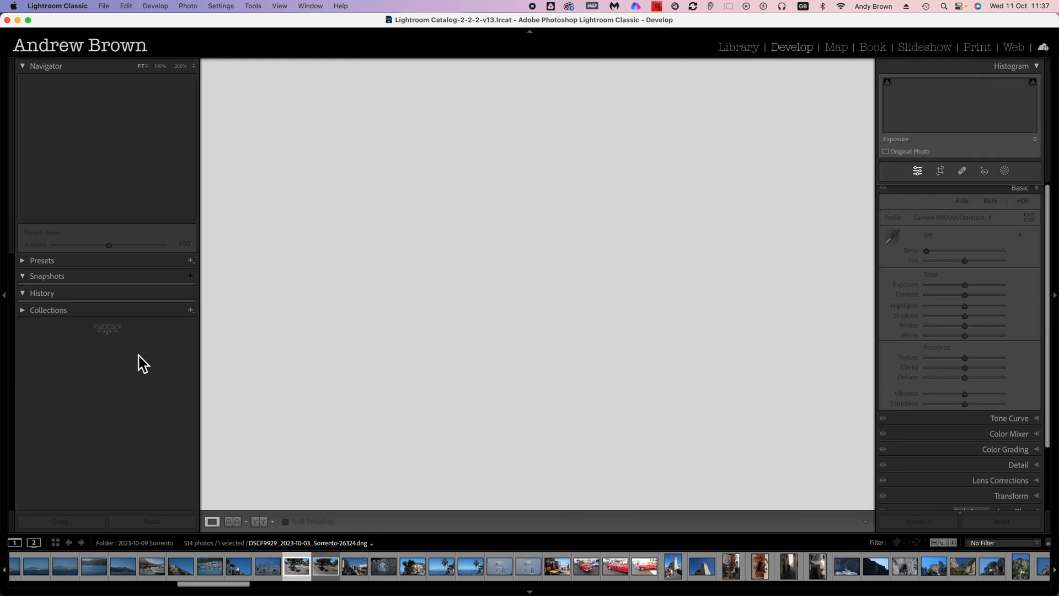
{"action": "left_click", "coordinate": [42, 293]}
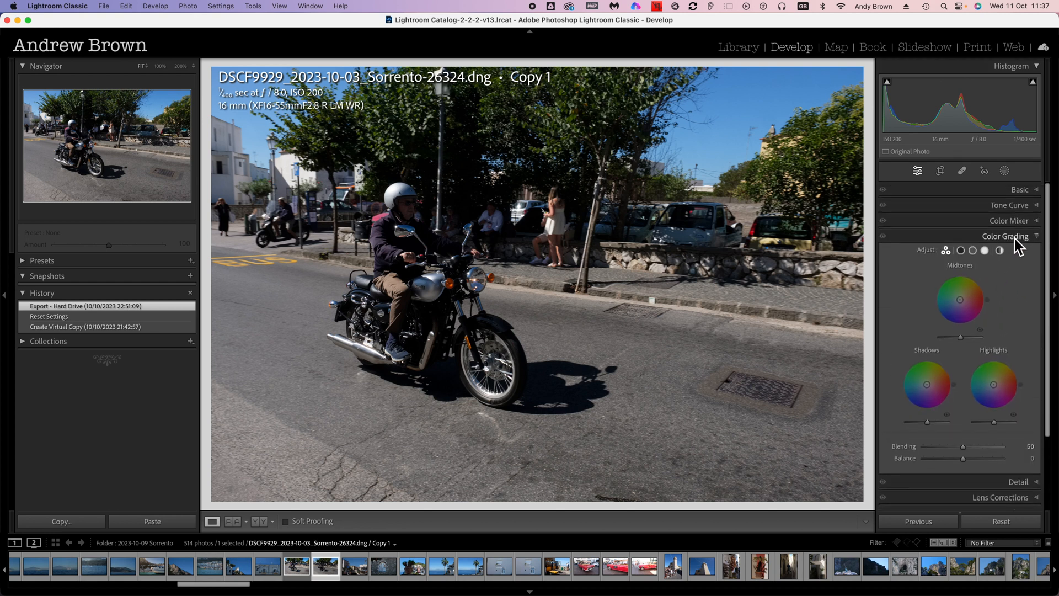
{"action": "left_click", "coordinate": [1002, 267]}
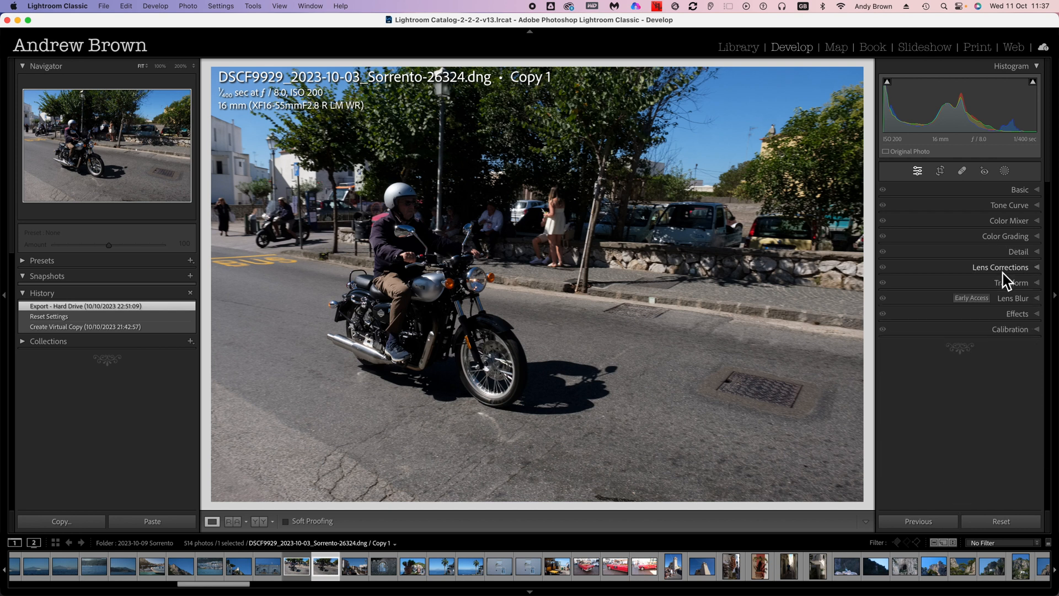
{"action": "left_click", "coordinate": [1013, 298]}
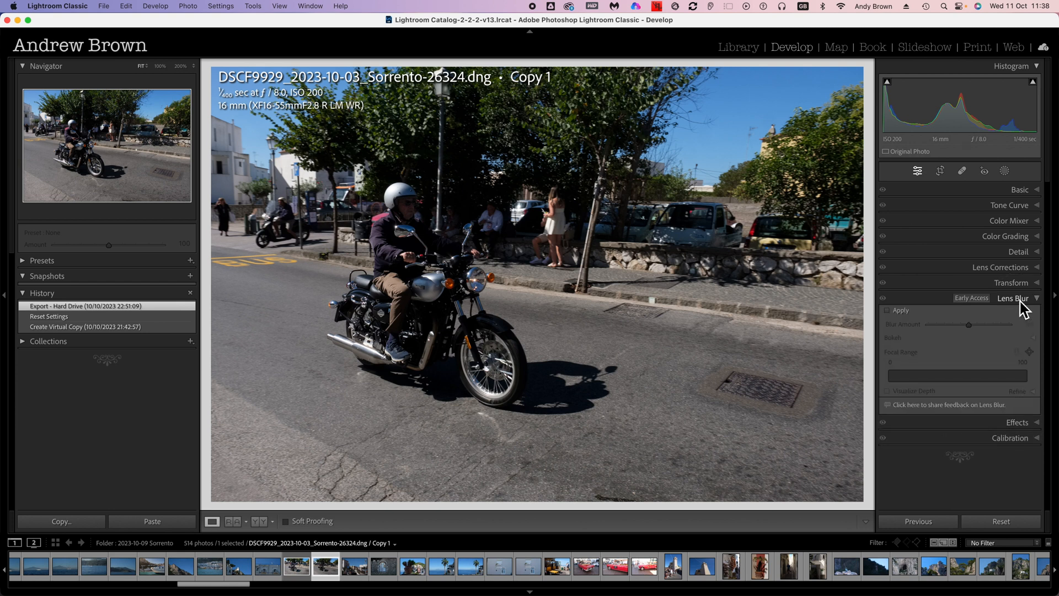
{"action": "left_click", "coordinate": [1013, 298]}
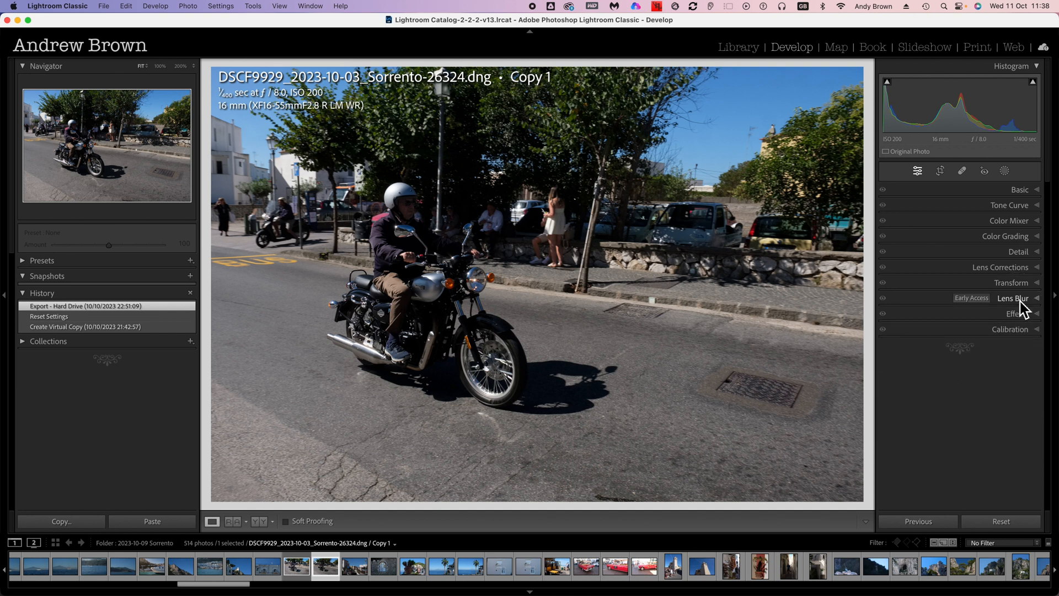
{"action": "mouse_move", "coordinate": [1016, 280]}
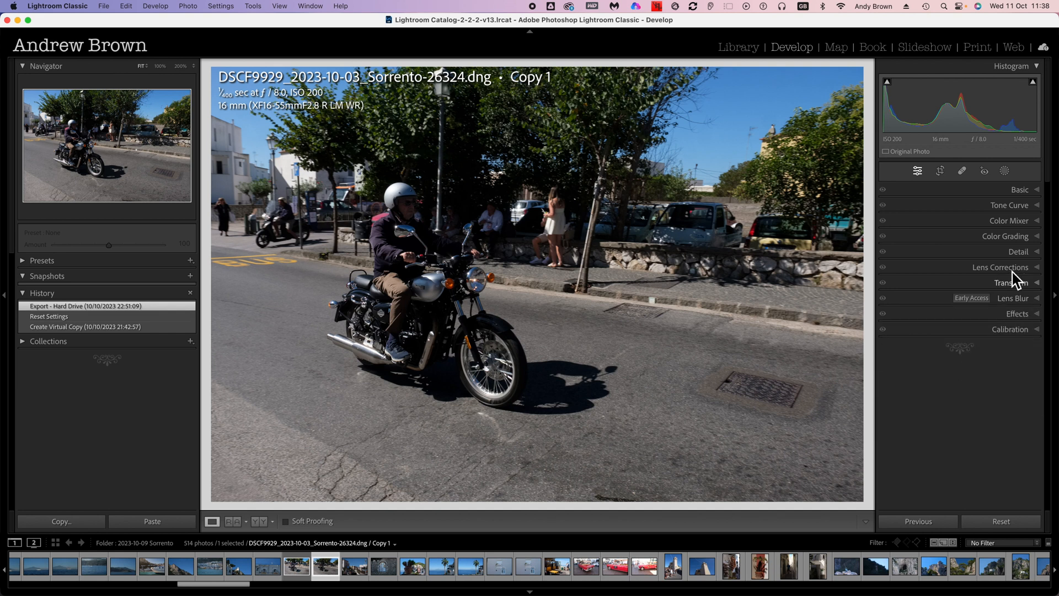
{"action": "left_click", "coordinate": [1021, 189]}
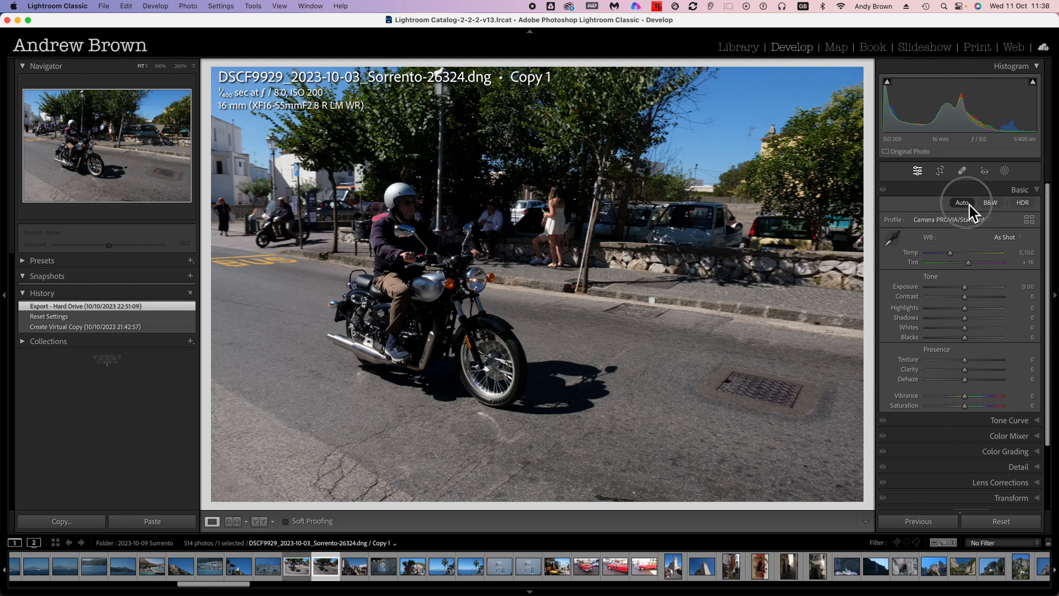
- Apply Auto tone to the motorcycle photo in the Basic panel
{"action": "left_click", "coordinate": [962, 203]}
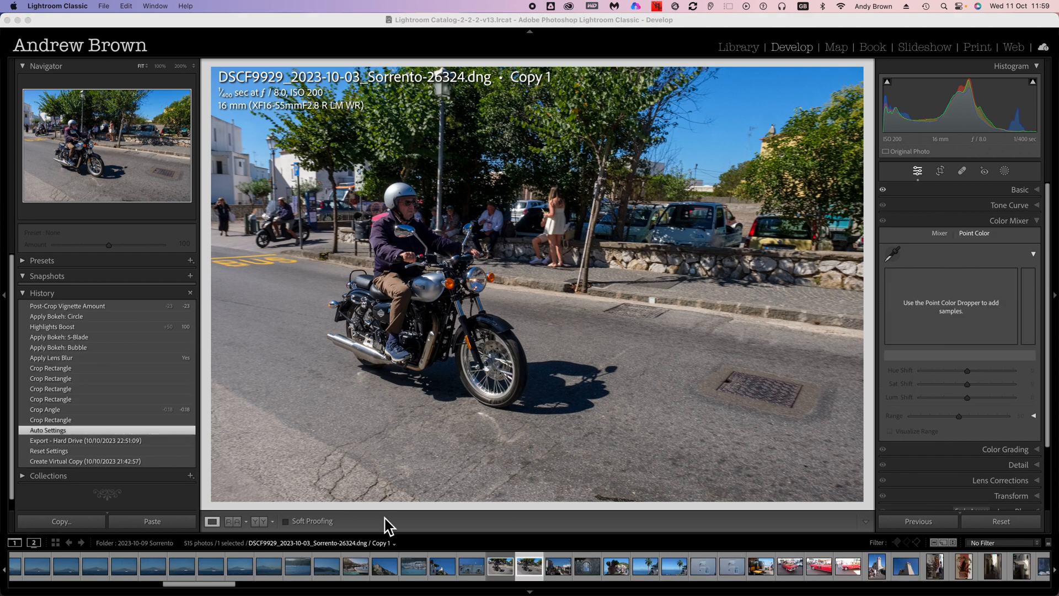
{"action": "mouse_move", "coordinate": [119, 398]}
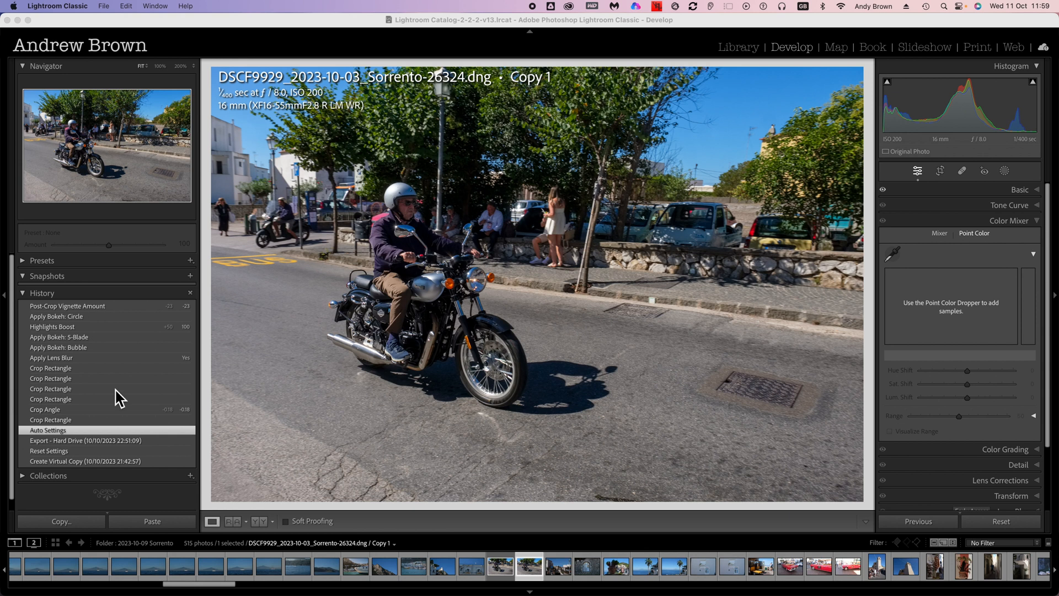
- Revert to the Crop Rectangle history step just before Apply Lens Blur
{"action": "left_click", "coordinate": [51, 368]}
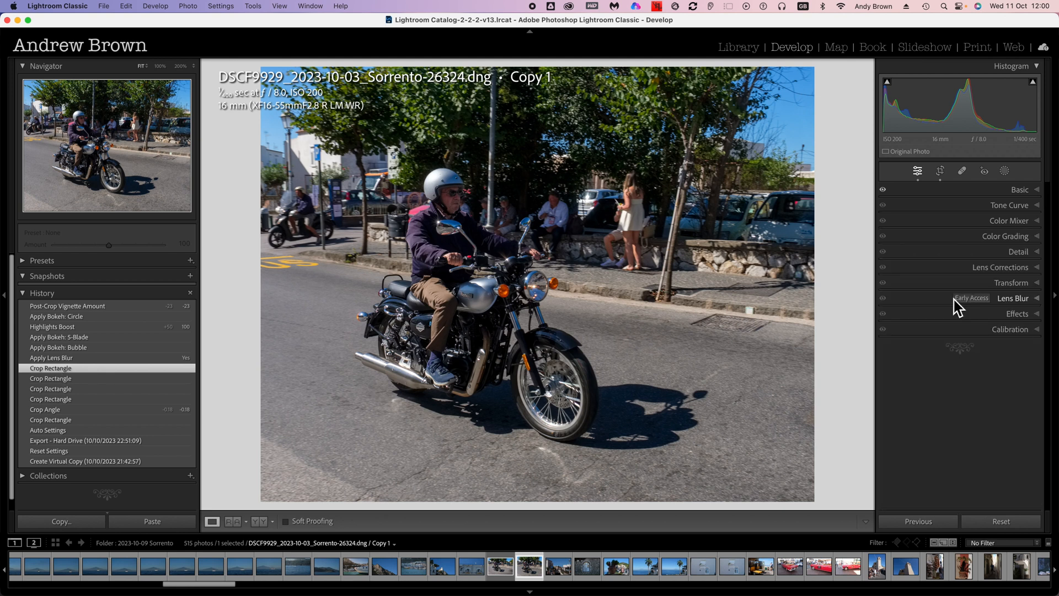
- Enable Lens Blur on the motorcycle photo to soften the background behind the rider
{"action": "left_click", "coordinate": [1012, 298]}
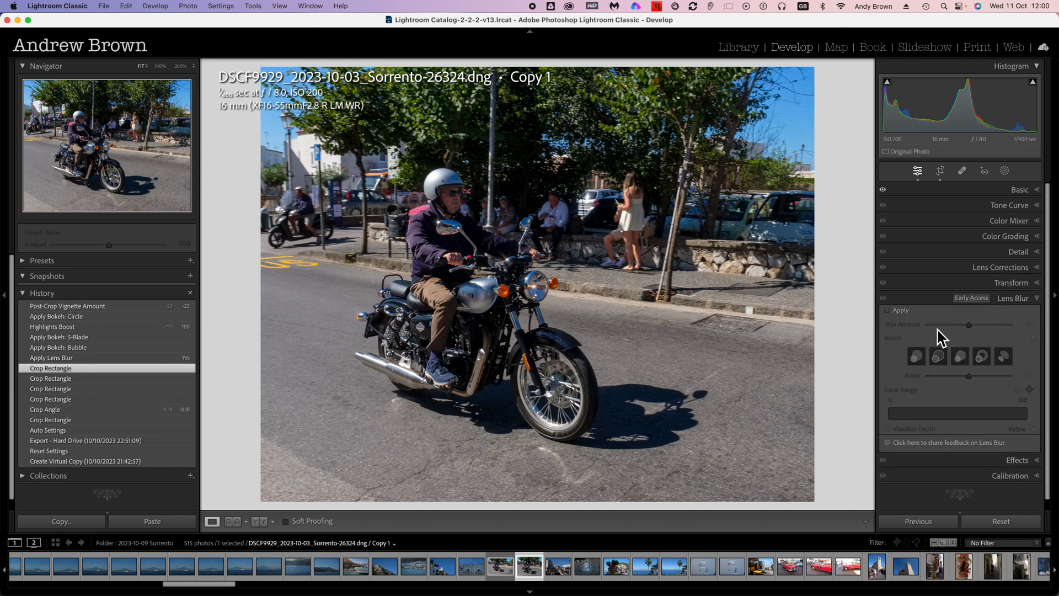
{"action": "mouse_move", "coordinate": [917, 326]}
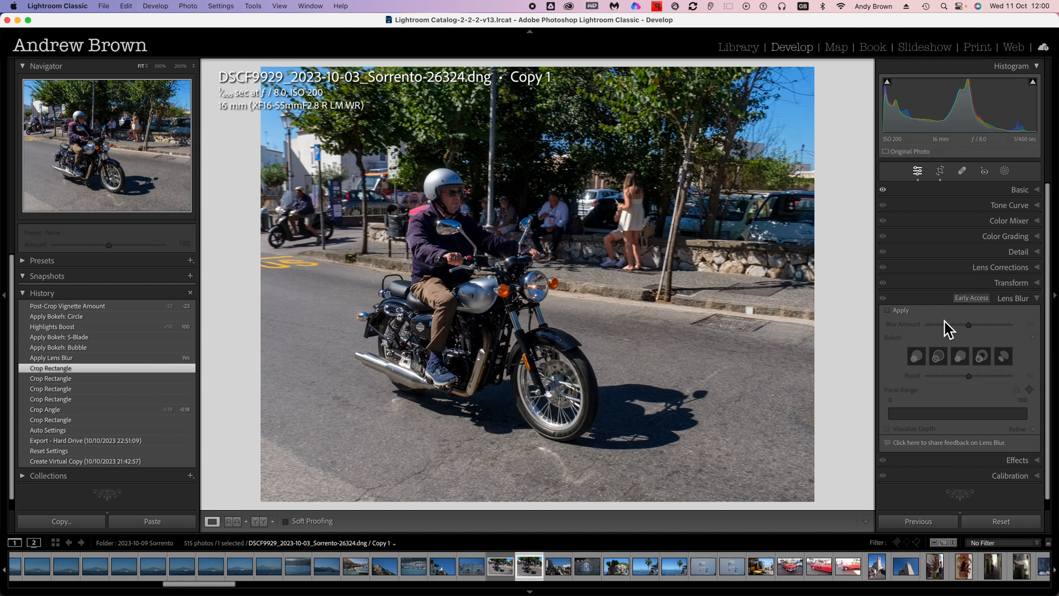
{"action": "mouse_move", "coordinate": [893, 322]}
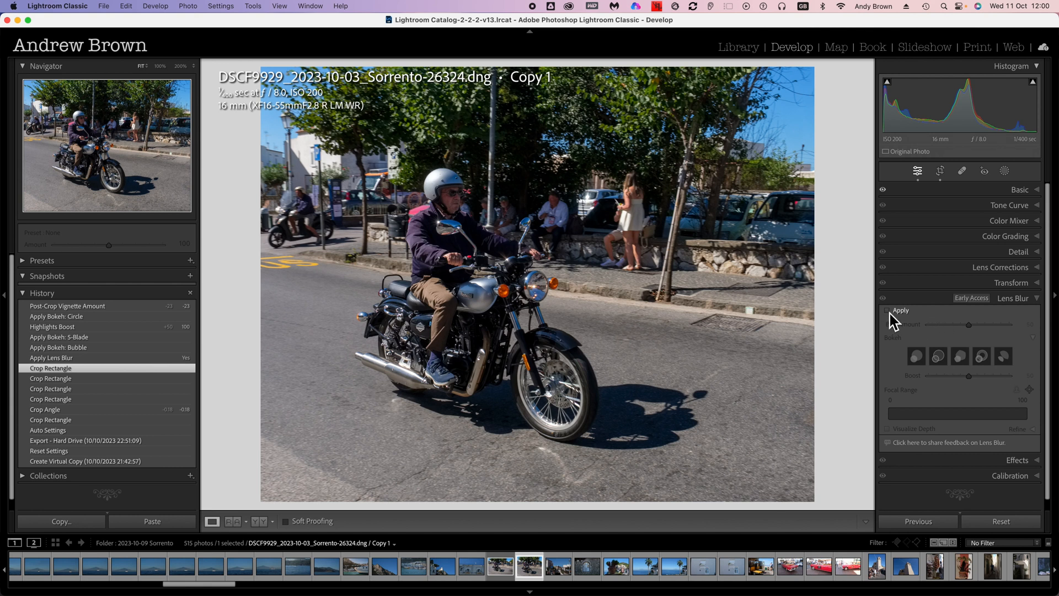
{"action": "left_click", "coordinate": [887, 309]}
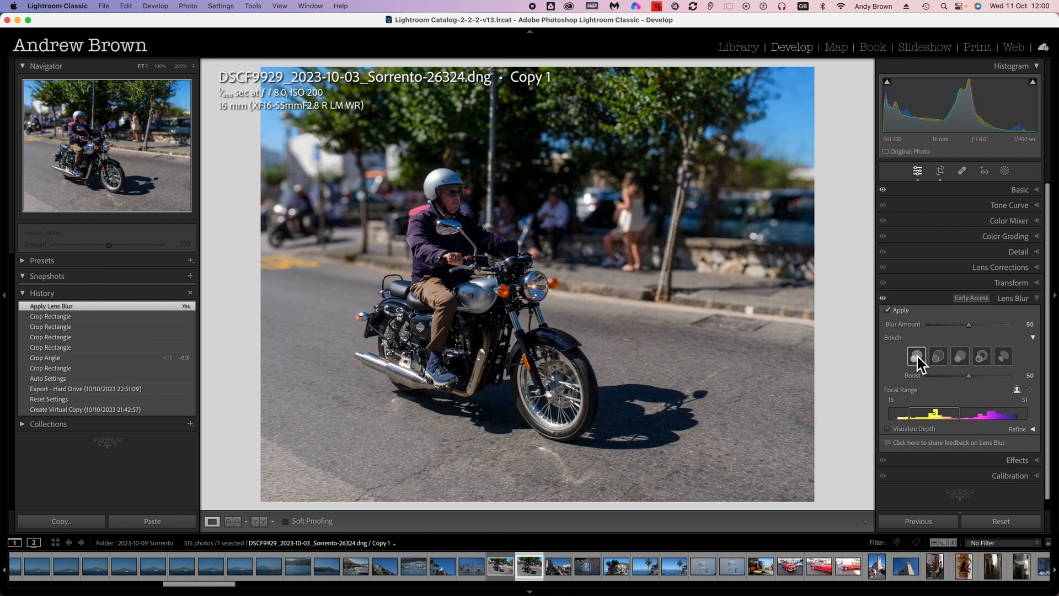
{"action": "mouse_move", "coordinate": [959, 357]}
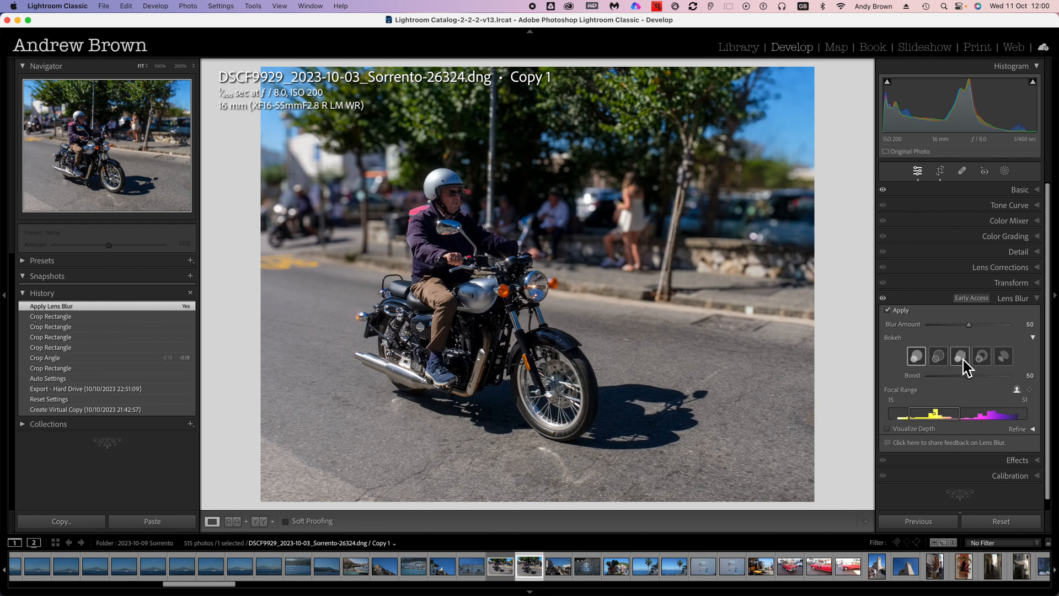
- Set the bokeh to 5-Blade and briefly preview the Visualize Depth map
{"action": "left_click", "coordinate": [959, 356]}
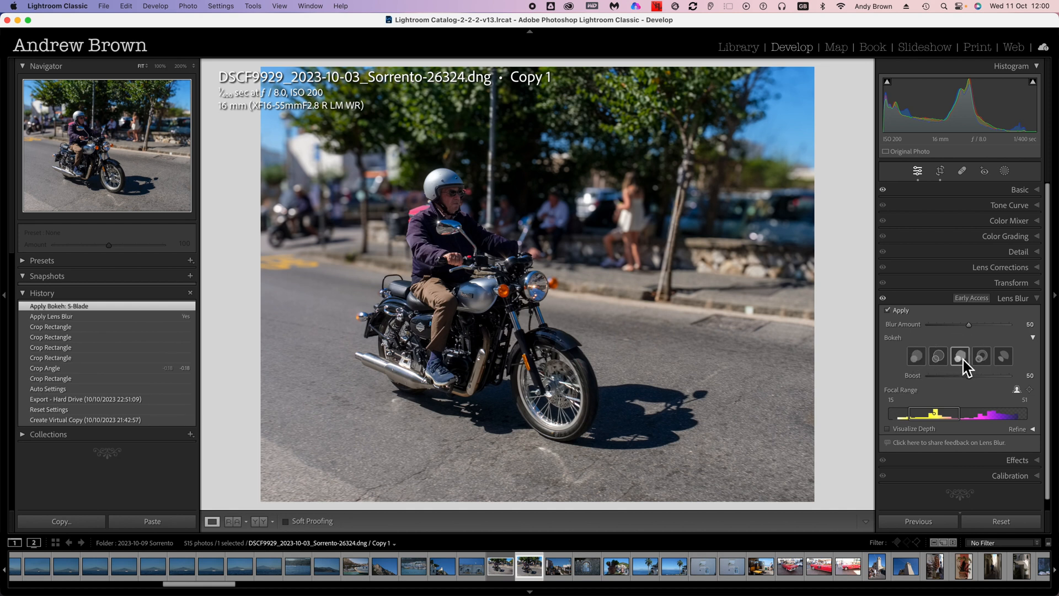
{"action": "mouse_move", "coordinate": [959, 357]}
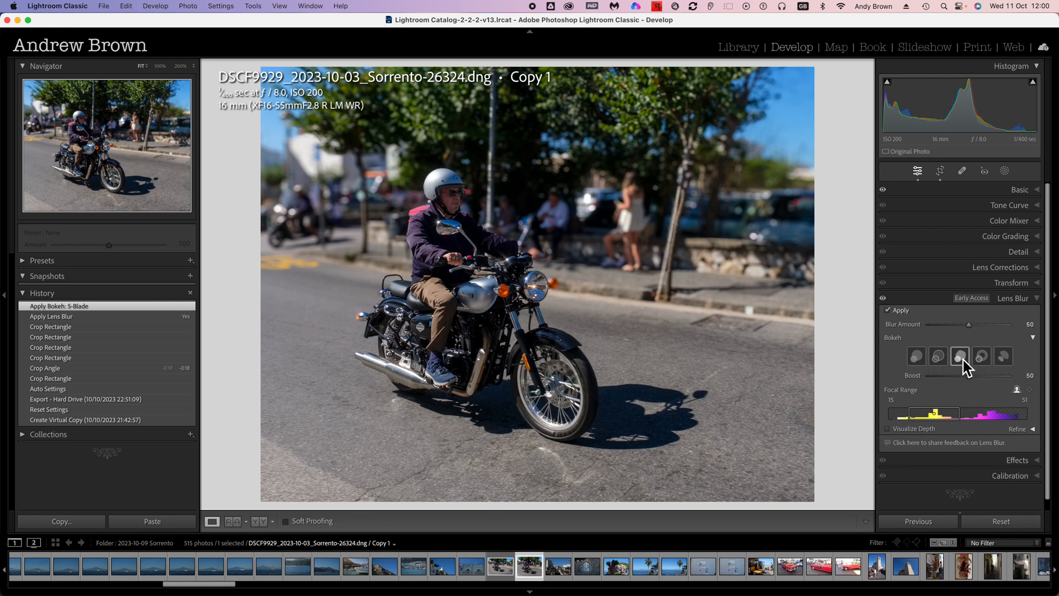
{"action": "mouse_move", "coordinate": [960, 356]}
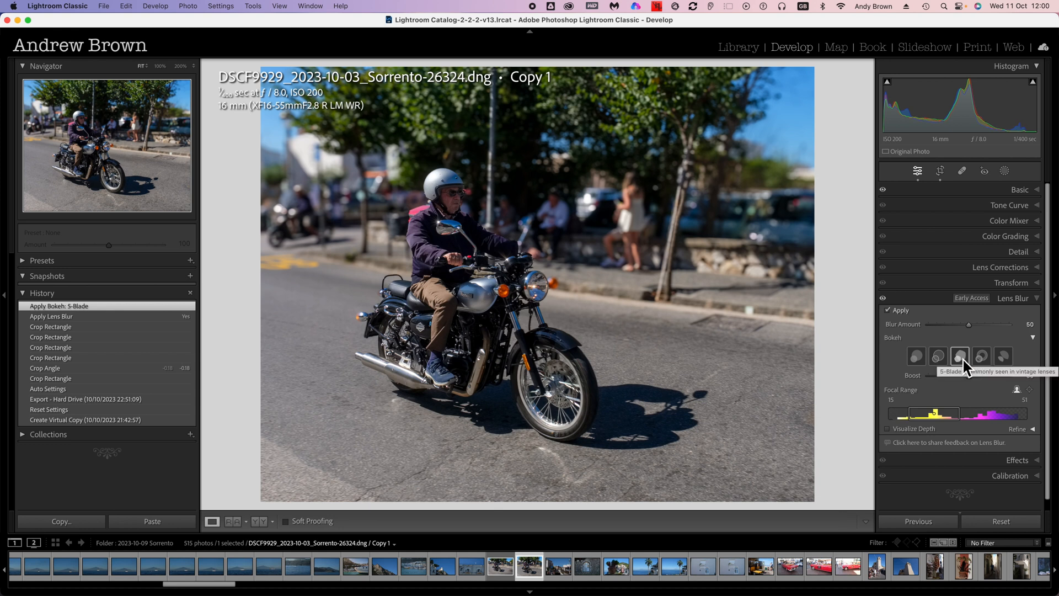
{"action": "mouse_move", "coordinate": [886, 360]}
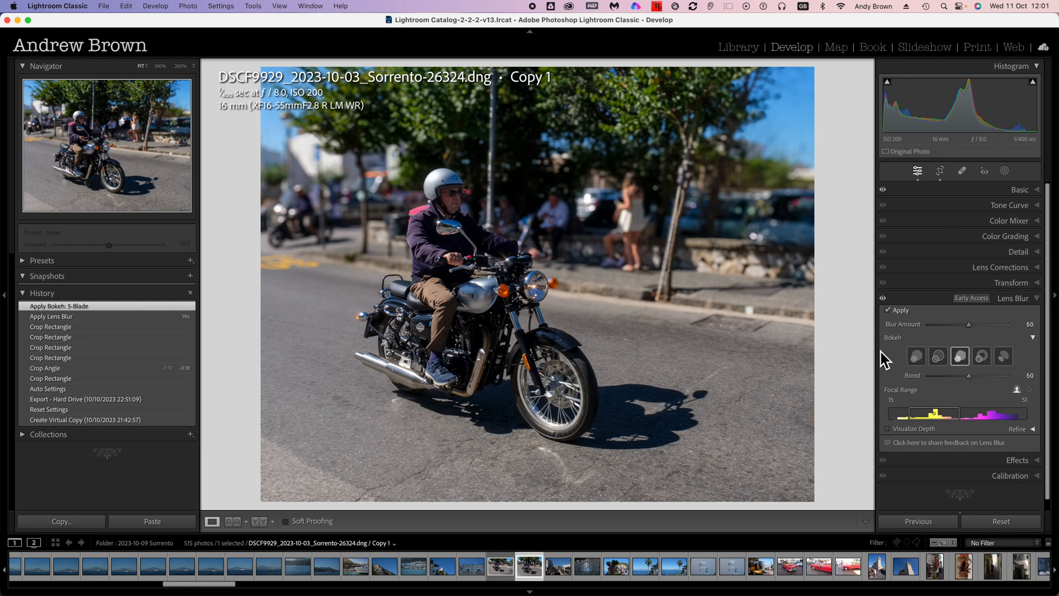
{"action": "mouse_move", "coordinate": [749, 238]}
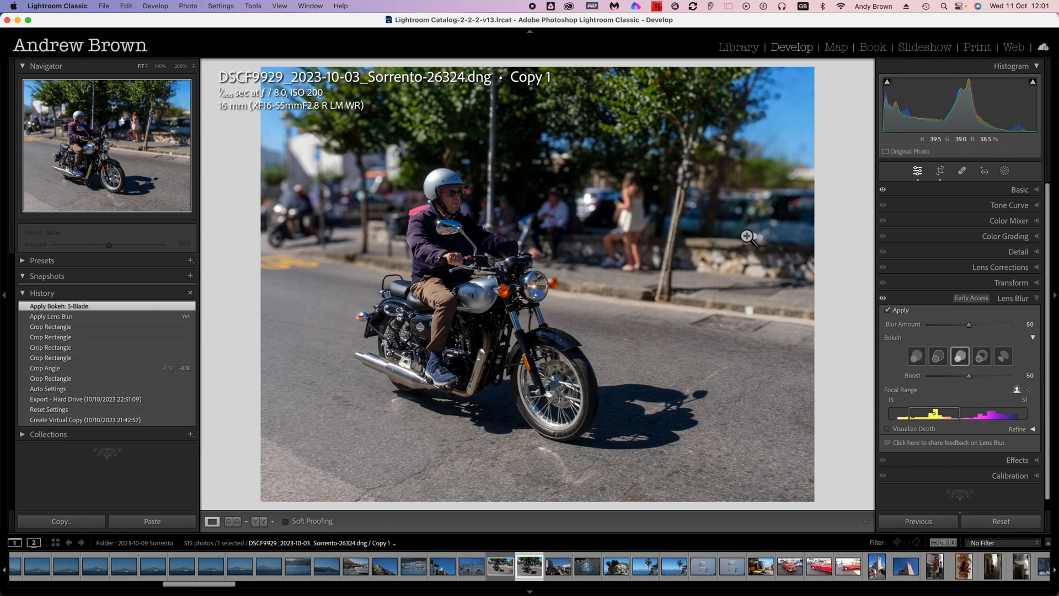
{"action": "mouse_move", "coordinate": [767, 253]}
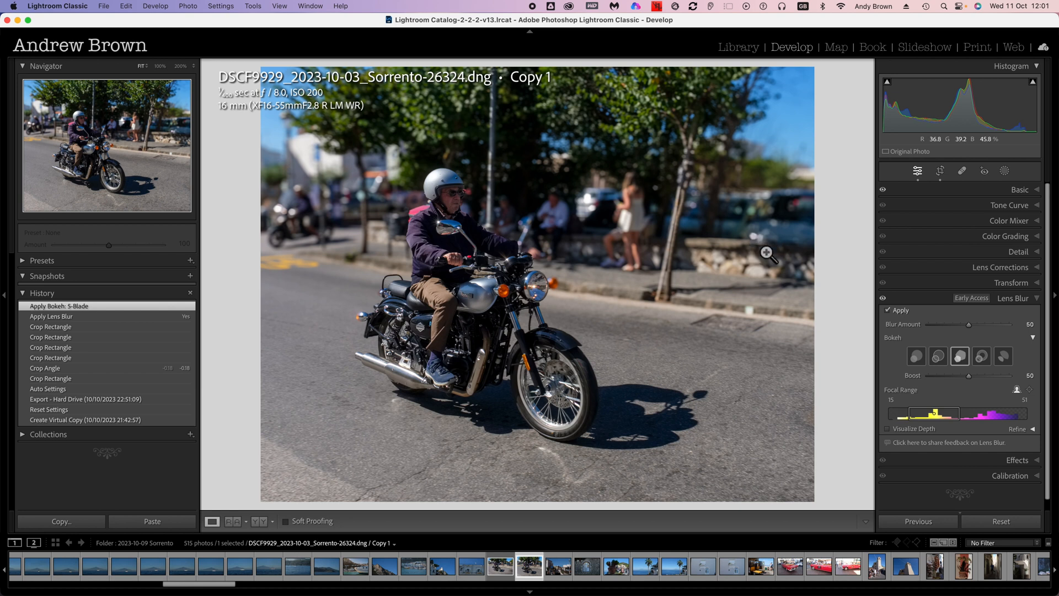
{"action": "mouse_move", "coordinate": [794, 263]}
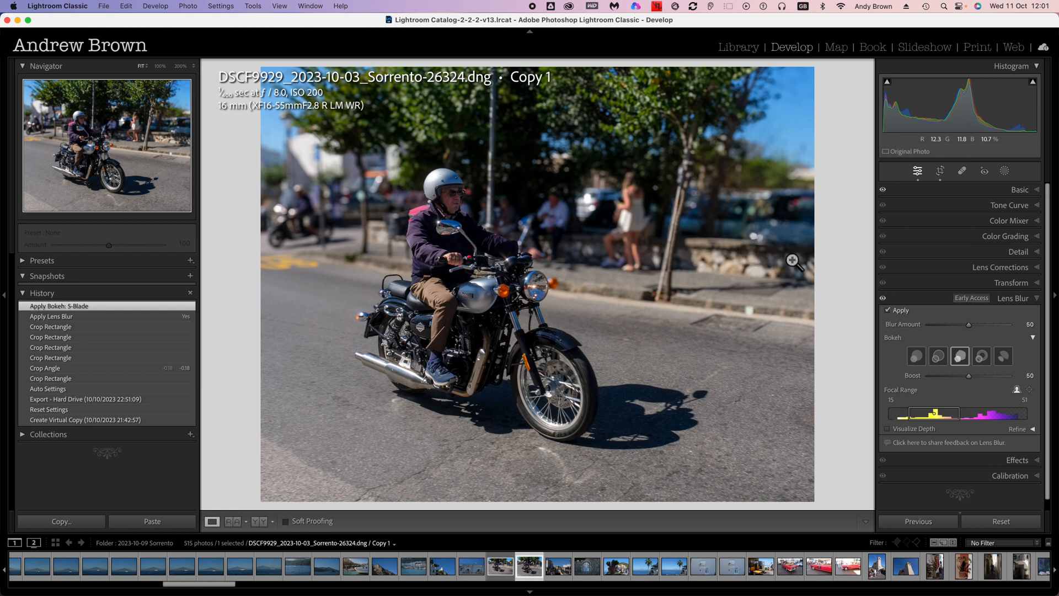
{"action": "mouse_move", "coordinate": [748, 311]}
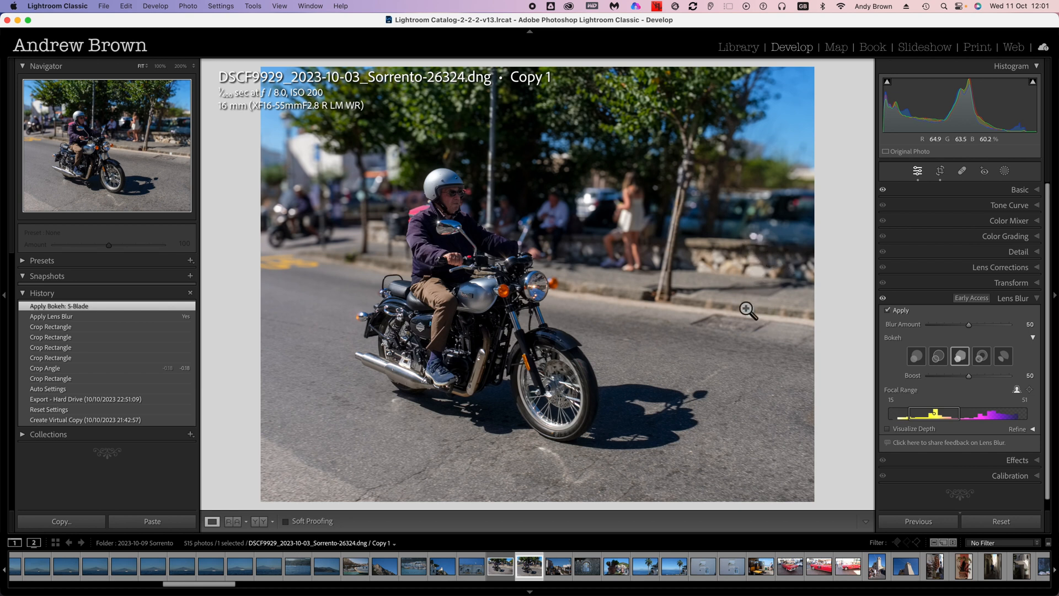
{"action": "mouse_move", "coordinate": [734, 397]}
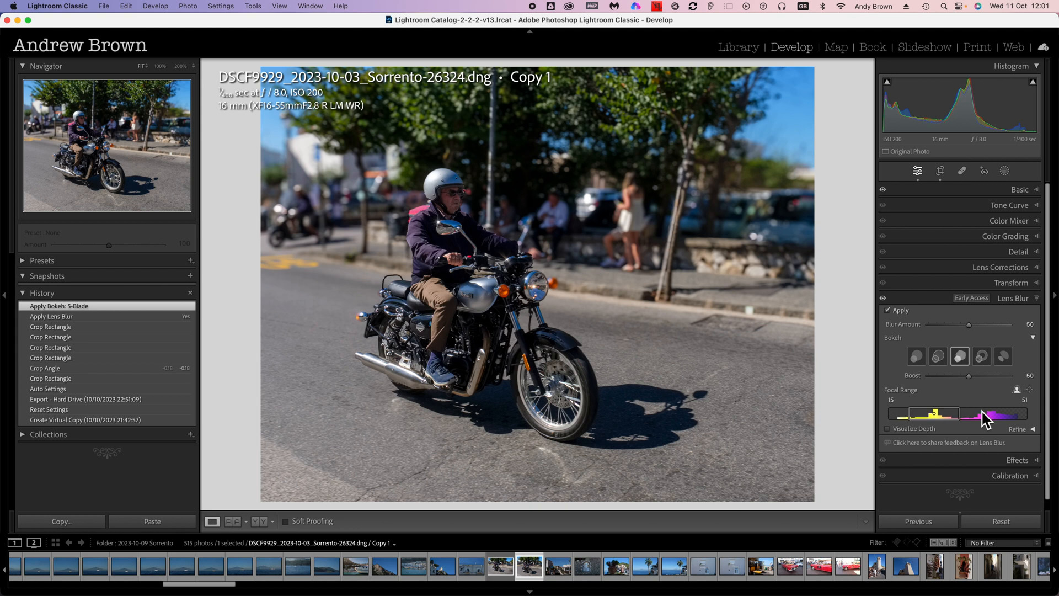
{"action": "mouse_move", "coordinate": [893, 442]}
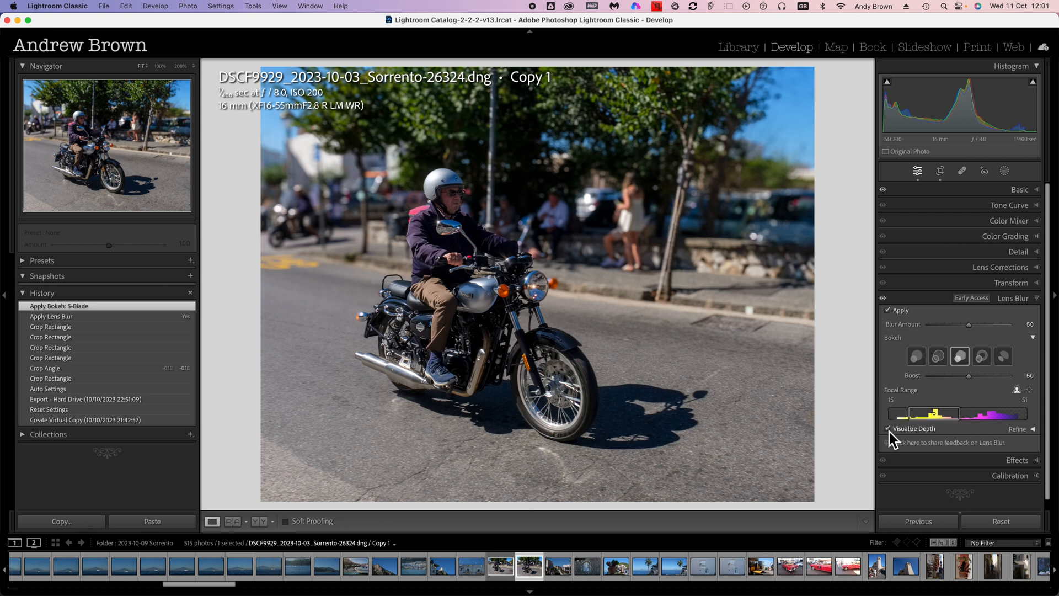
{"action": "left_click", "coordinate": [891, 428]}
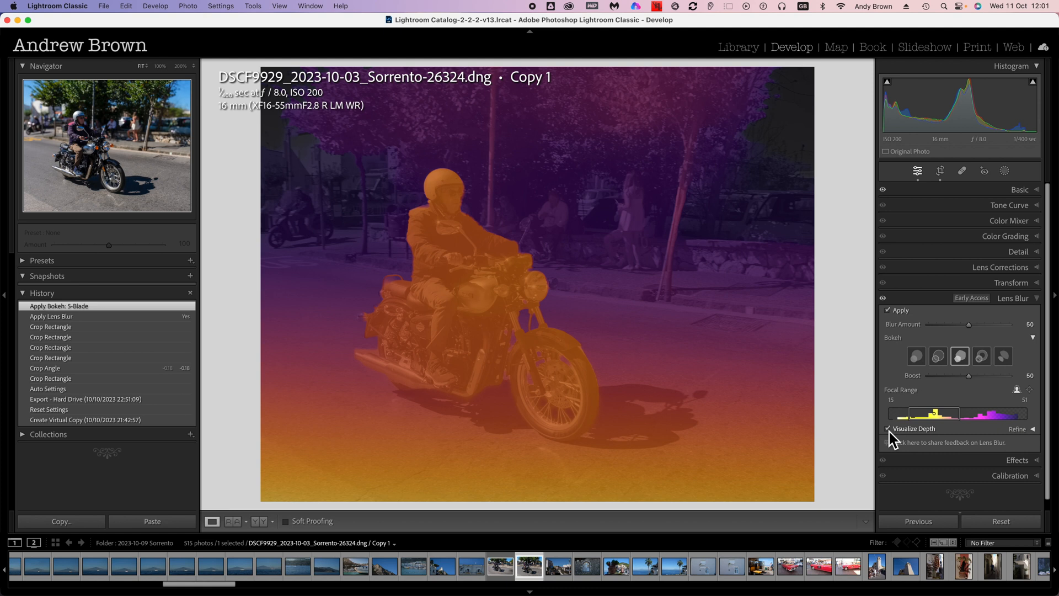
{"action": "mouse_move", "coordinate": [648, 413]}
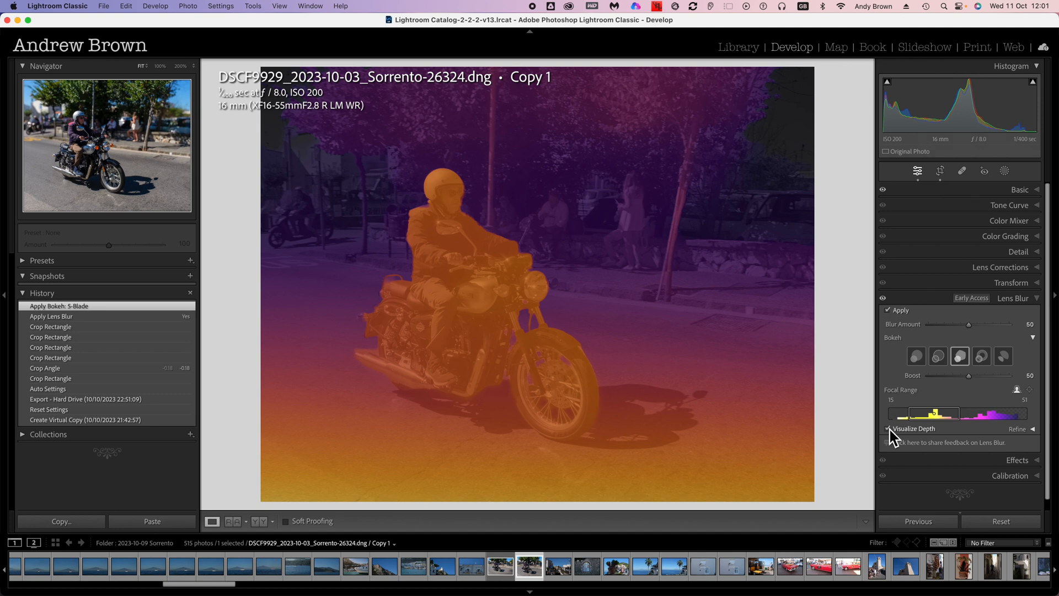
{"action": "left_click", "coordinate": [890, 428]}
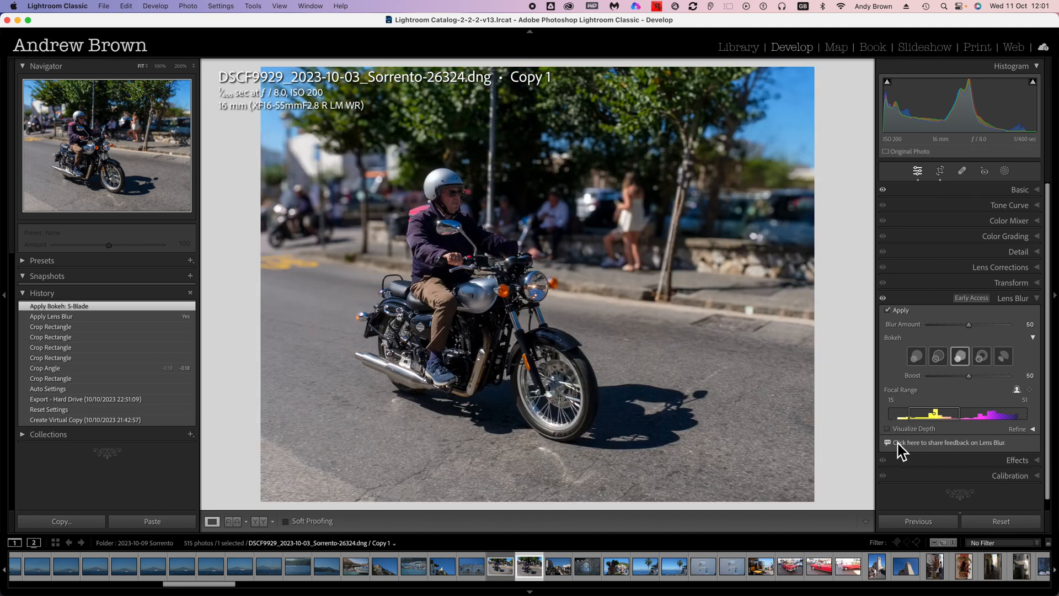
{"action": "mouse_move", "coordinate": [976, 338]}
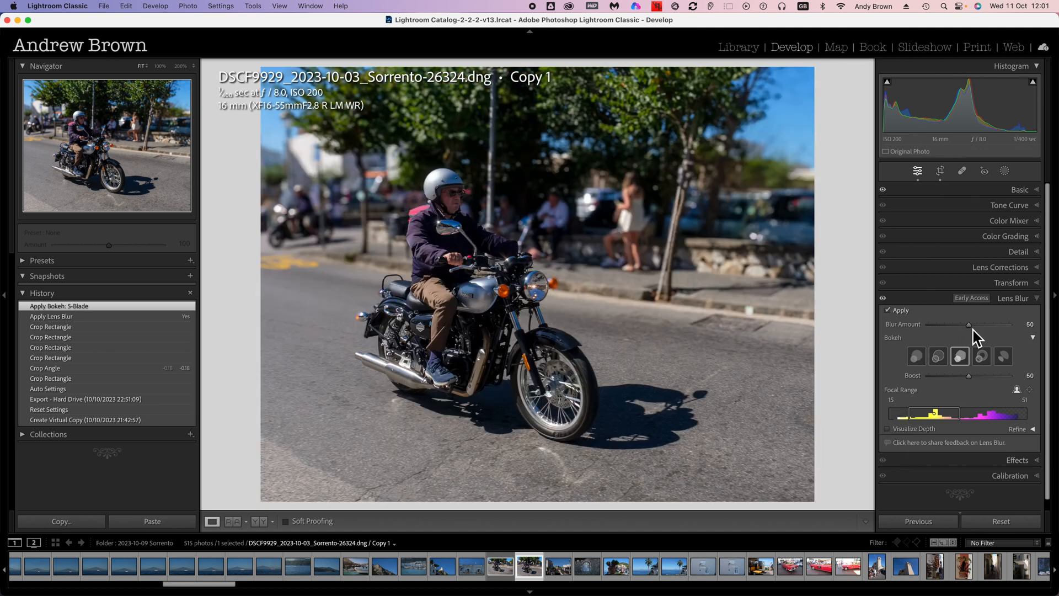
{"action": "mouse_move", "coordinate": [971, 325]}
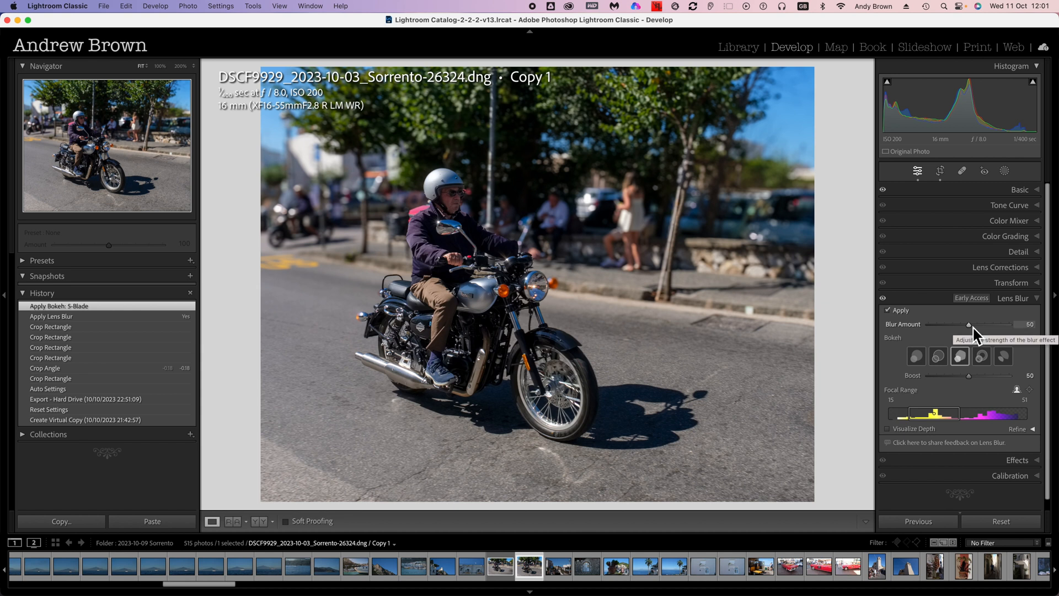
{"action": "mouse_move", "coordinate": [940, 319]}
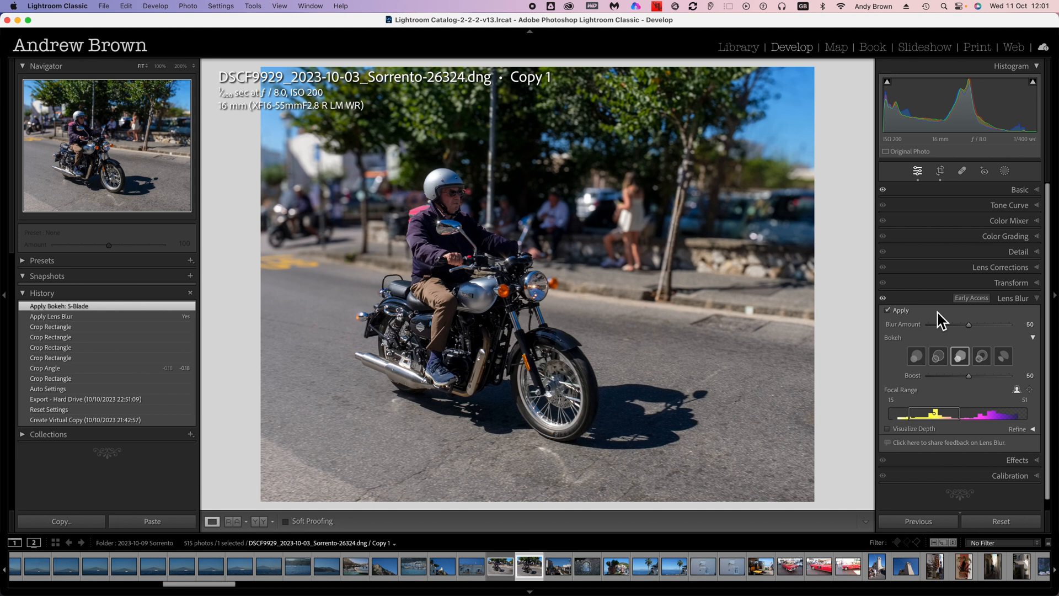
{"action": "mouse_move", "coordinate": [995, 395]}
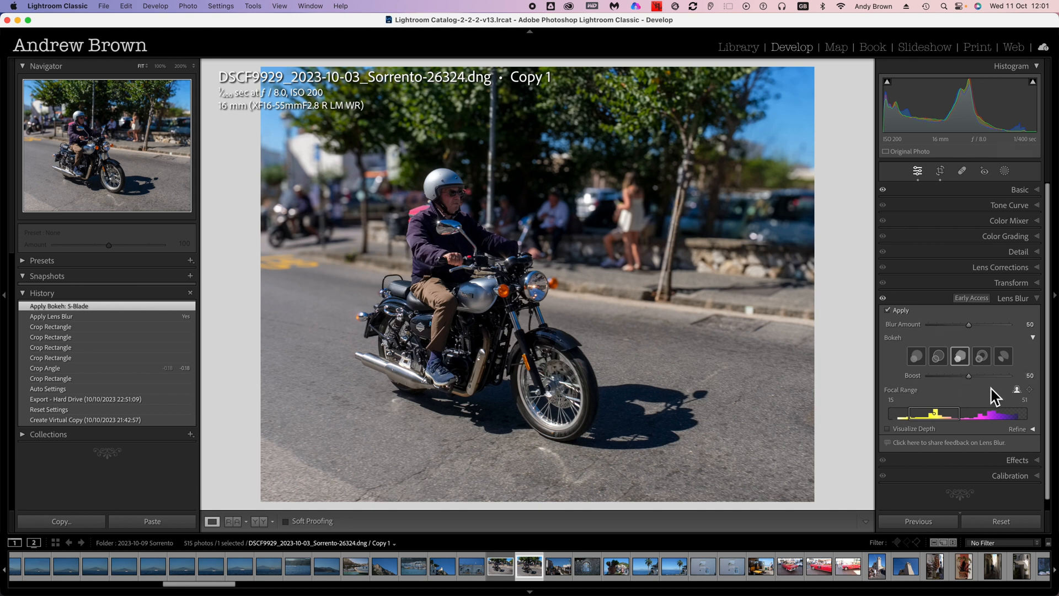
{"action": "mouse_move", "coordinate": [997, 398]}
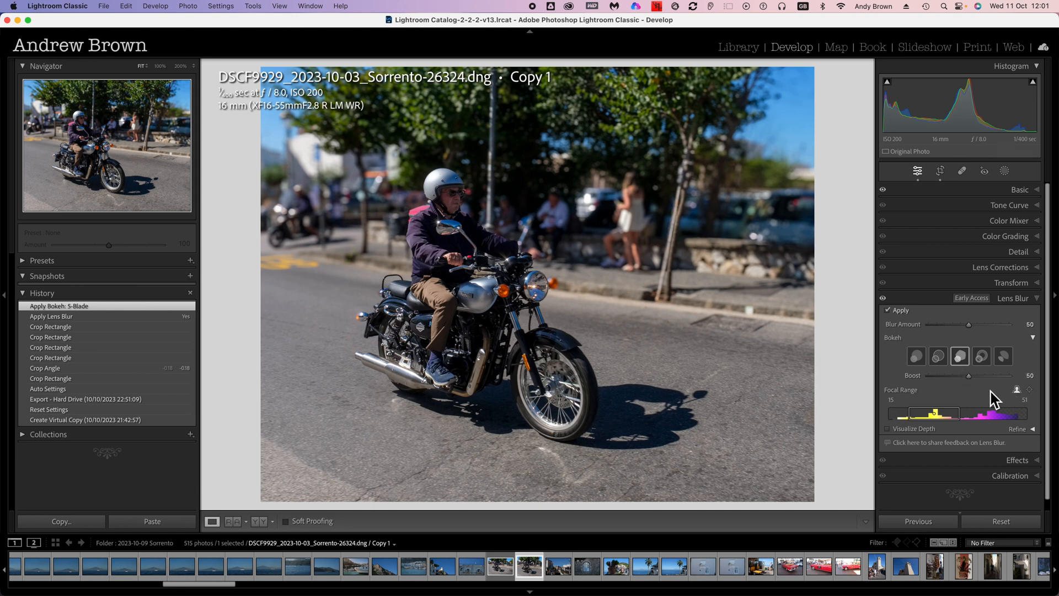
{"action": "mouse_move", "coordinate": [1035, 399]}
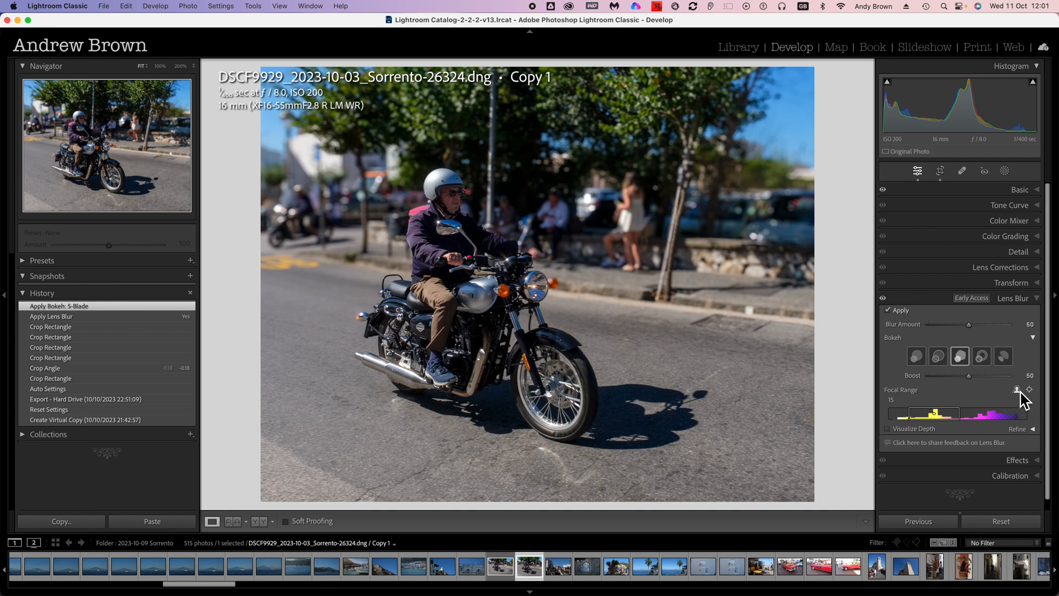
{"action": "mouse_move", "coordinate": [1017, 389]}
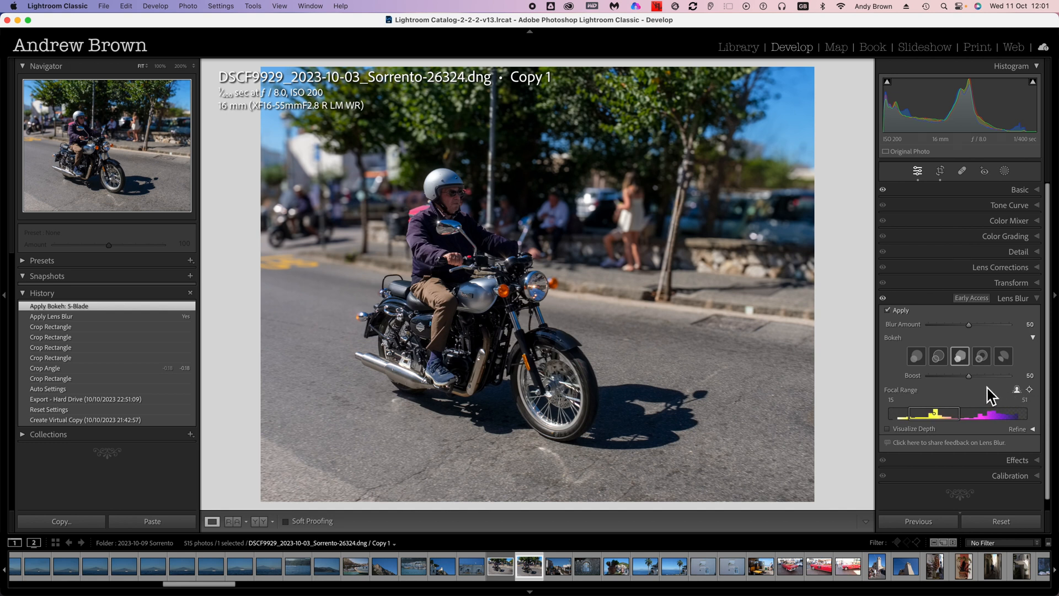
{"action": "mouse_move", "coordinate": [946, 391]}
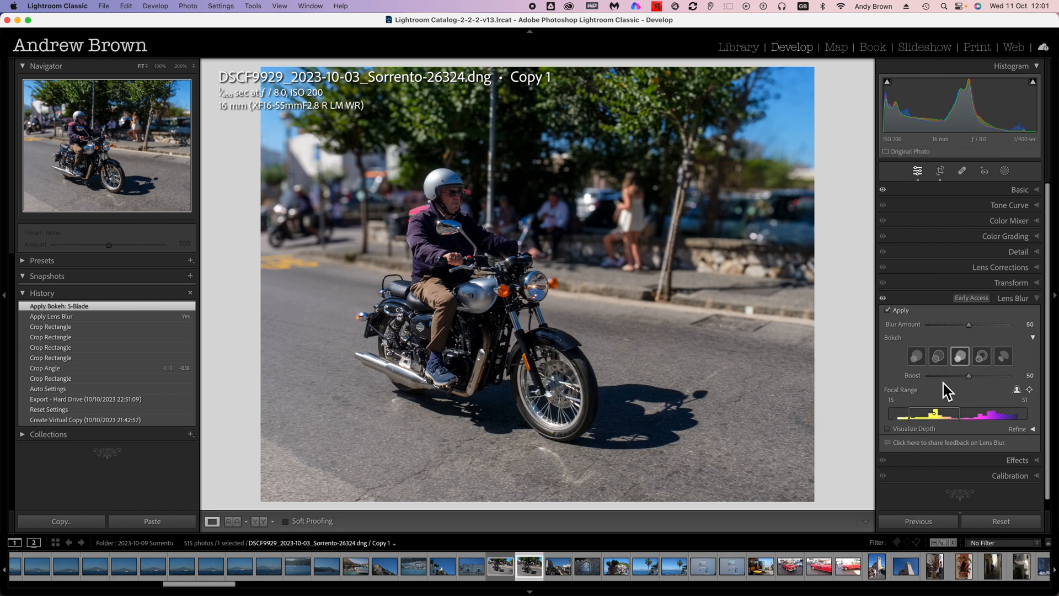
{"action": "mouse_move", "coordinate": [387, 362]}
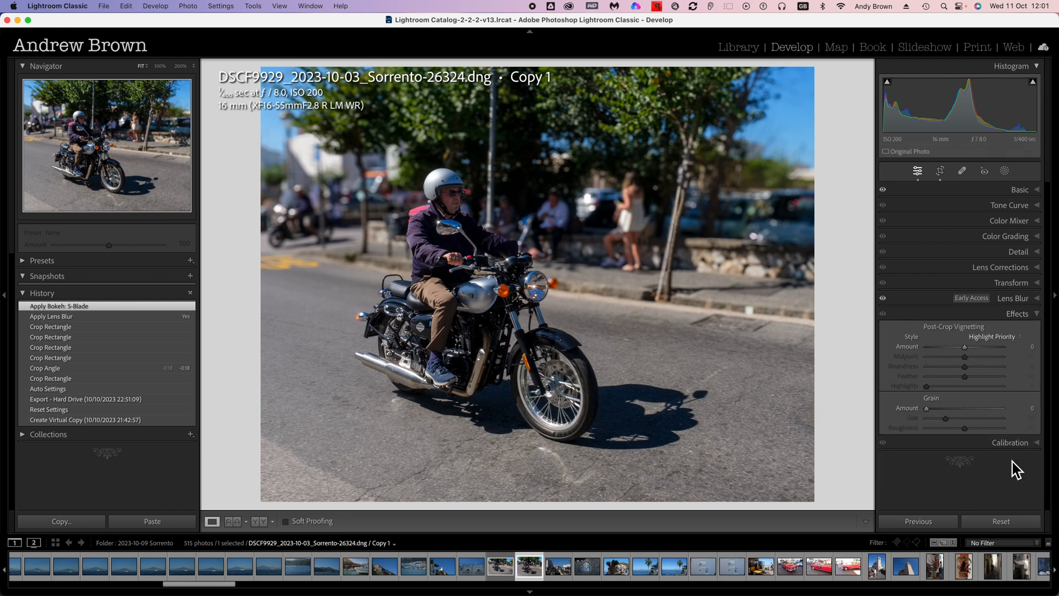
{"action": "mouse_move", "coordinate": [955, 360]}
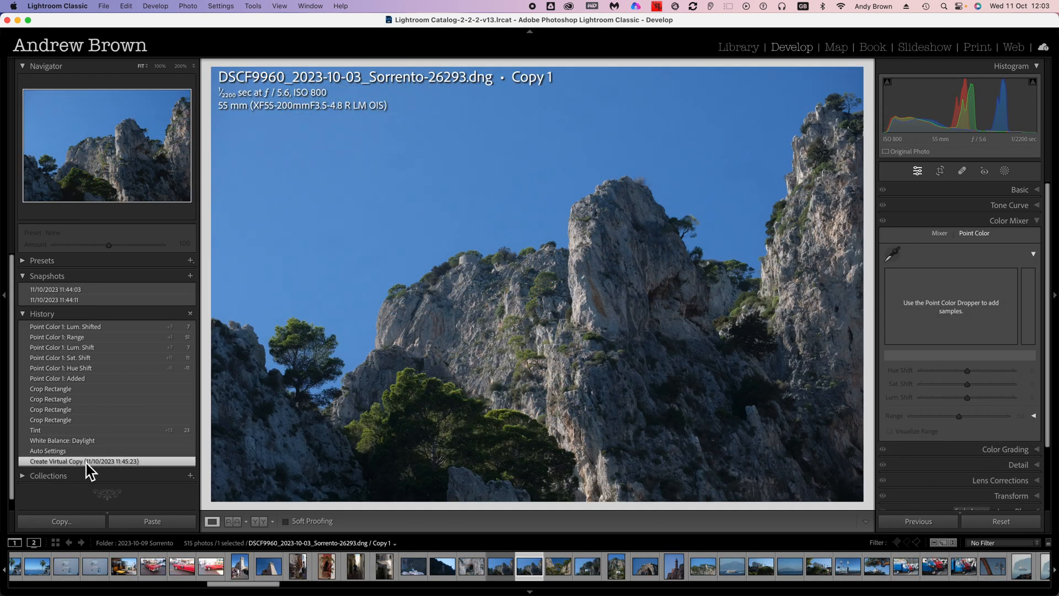
{"action": "mouse_move", "coordinate": [946, 243]}
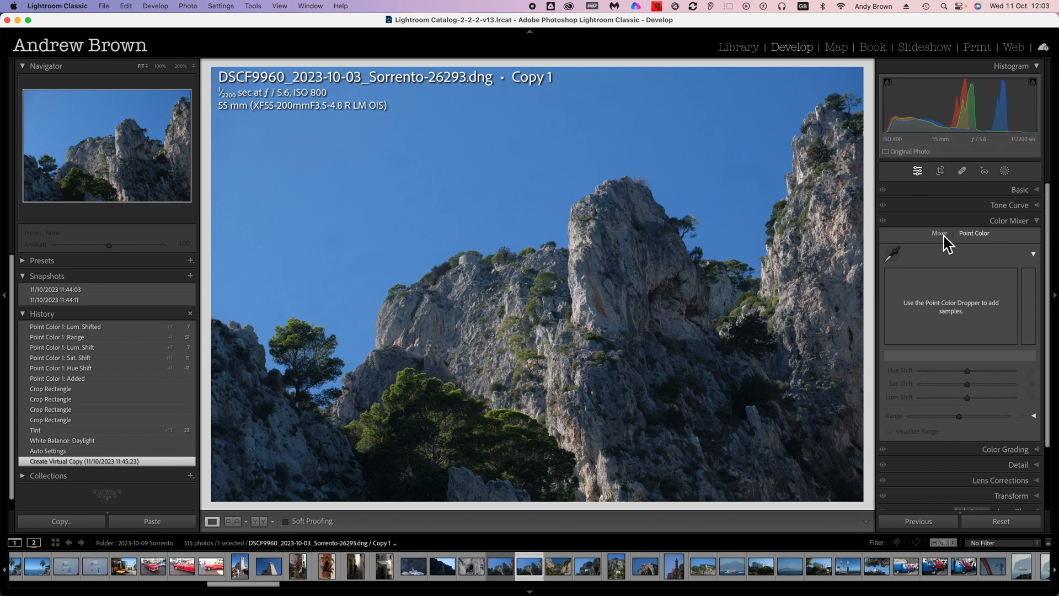
{"action": "left_click", "coordinate": [938, 232]}
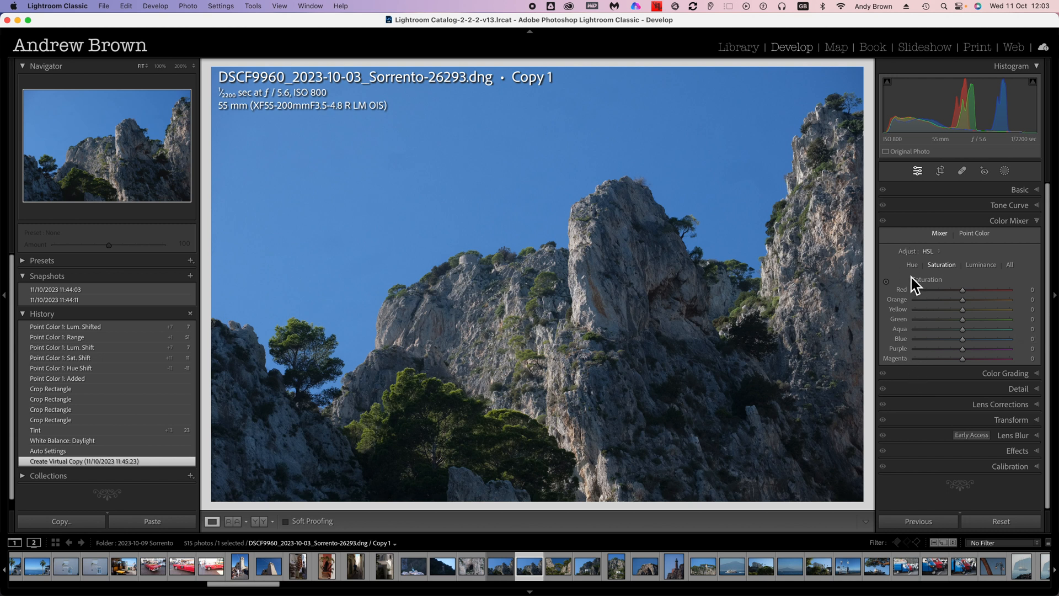
{"action": "mouse_move", "coordinate": [984, 275]}
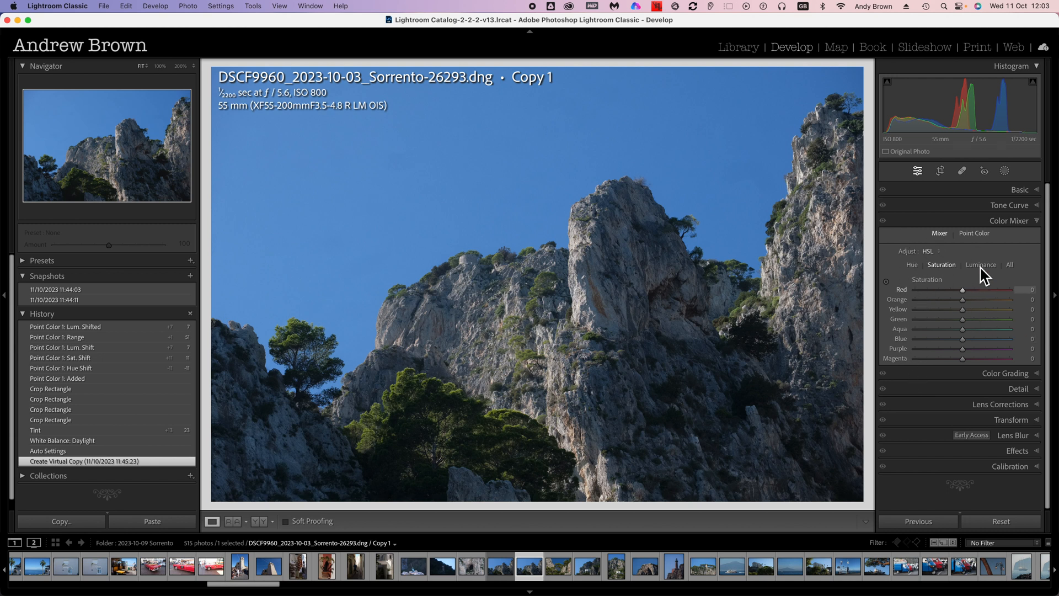
{"action": "mouse_move", "coordinate": [983, 243]}
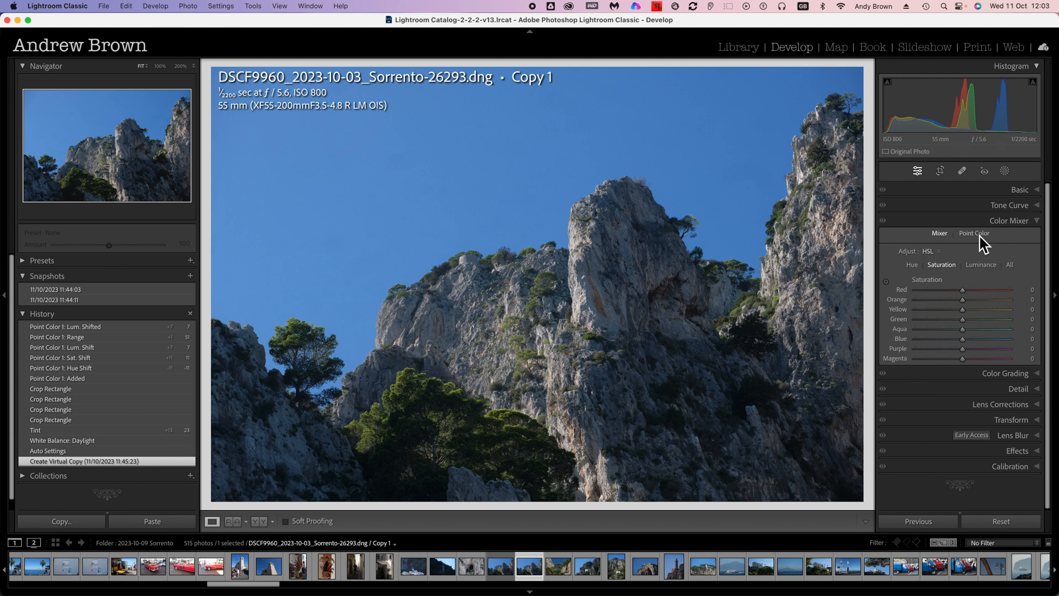
{"action": "left_click", "coordinate": [973, 233]}
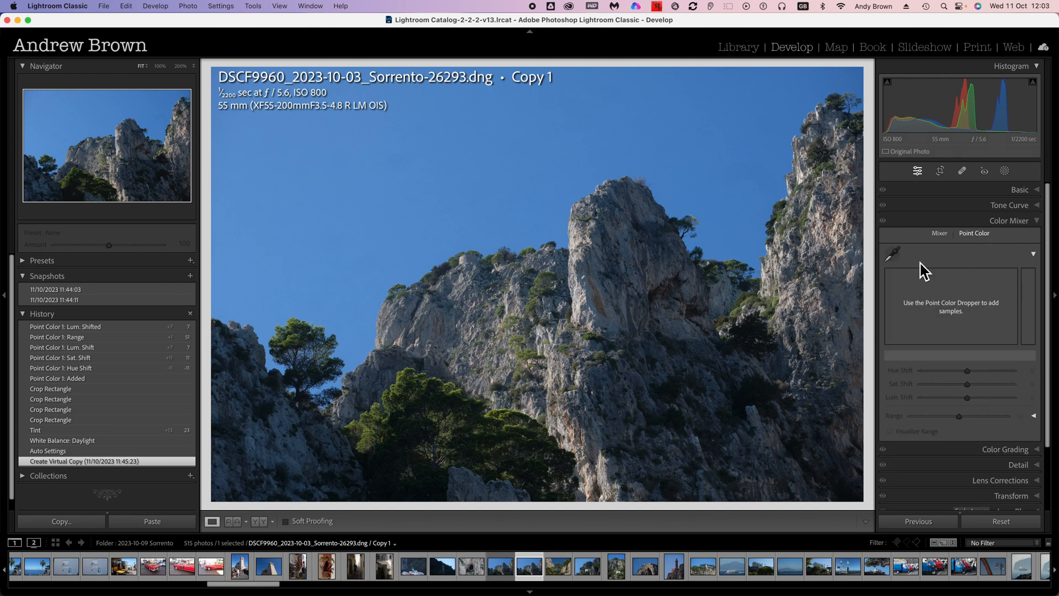
{"action": "mouse_move", "coordinate": [898, 267]}
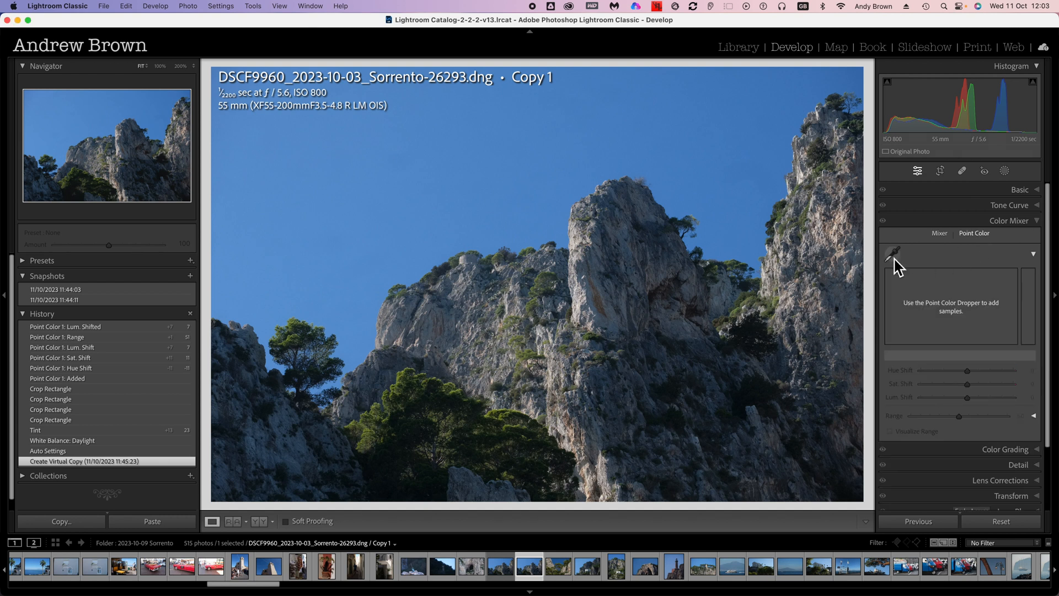
{"action": "mouse_move", "coordinate": [892, 254]}
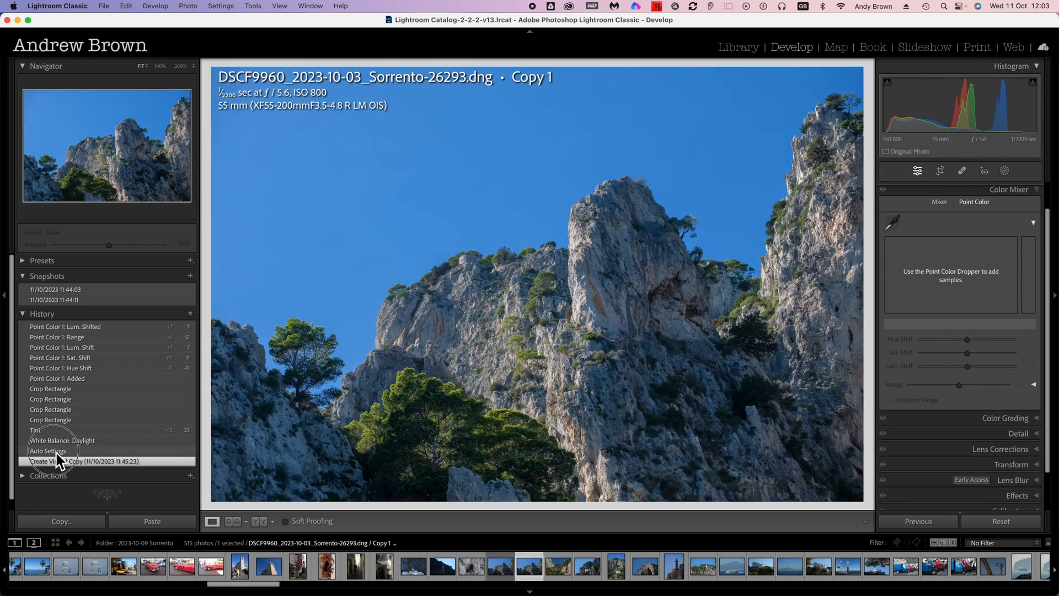
- Step through Auto Settings and white balance history states to the last Crop Rectangle state
{"action": "left_click", "coordinate": [47, 450]}
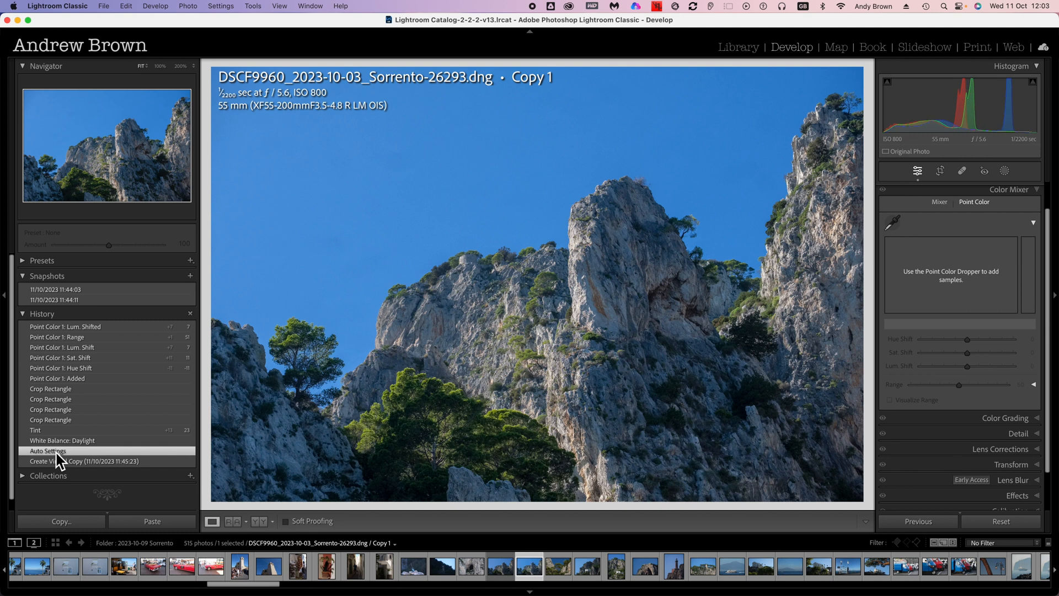
{"action": "left_click", "coordinate": [62, 441]}
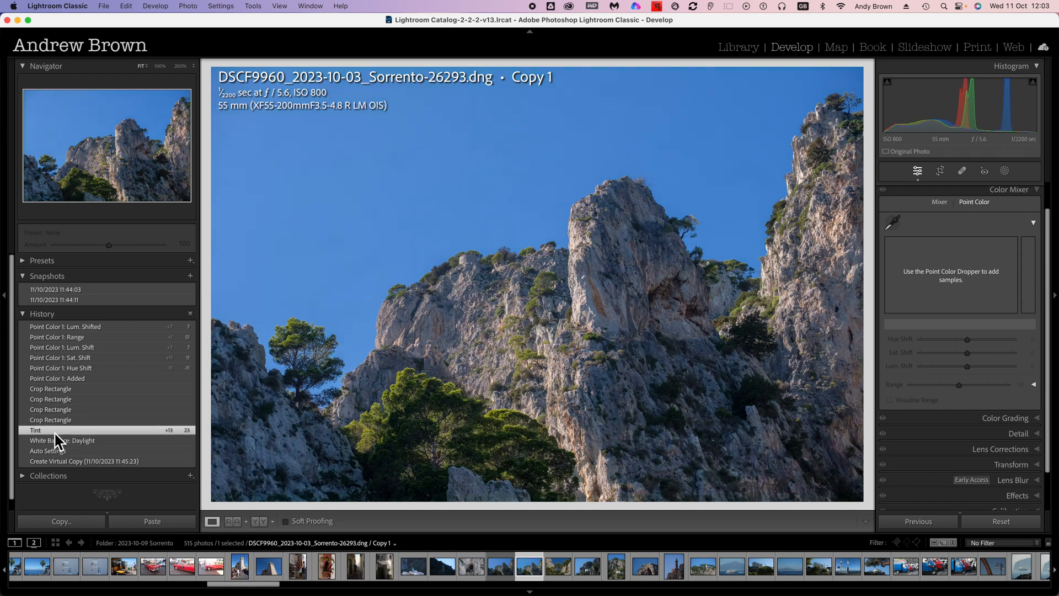
{"action": "left_click", "coordinate": [50, 389]}
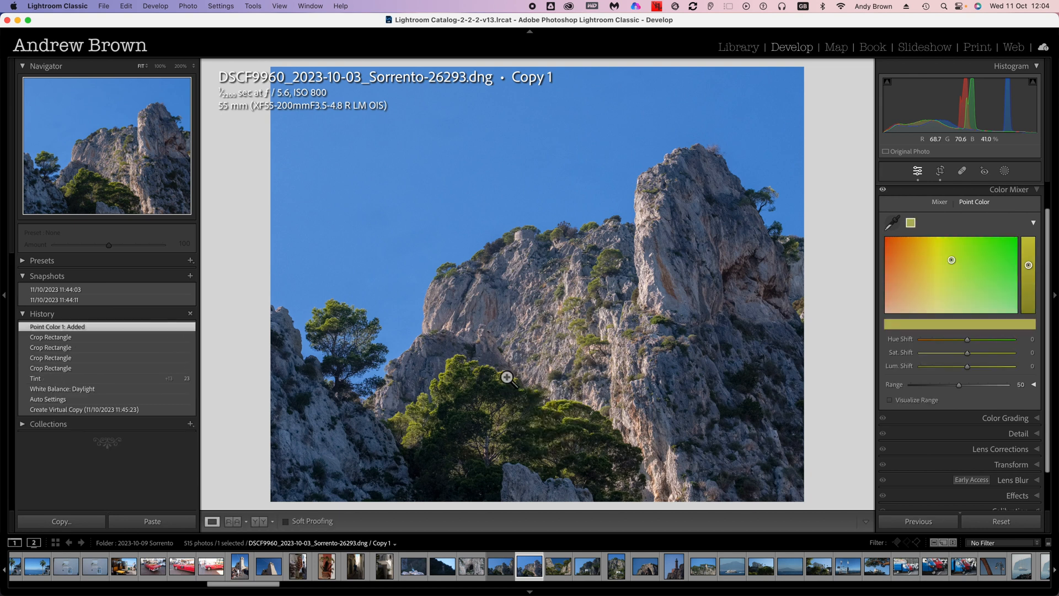
{"action": "mouse_move", "coordinate": [552, 403]}
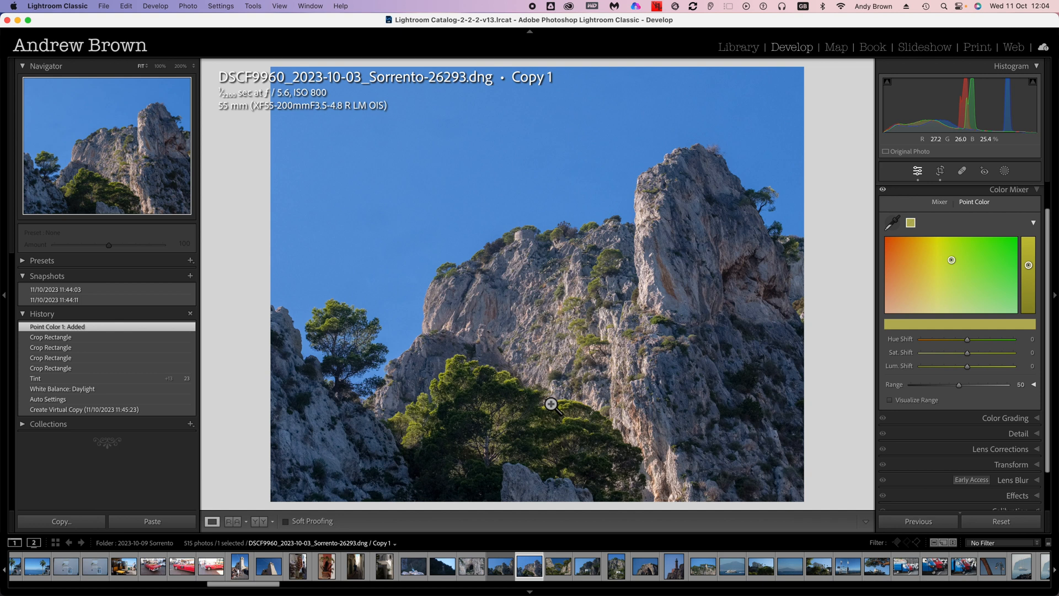
{"action": "mouse_move", "coordinate": [547, 404]}
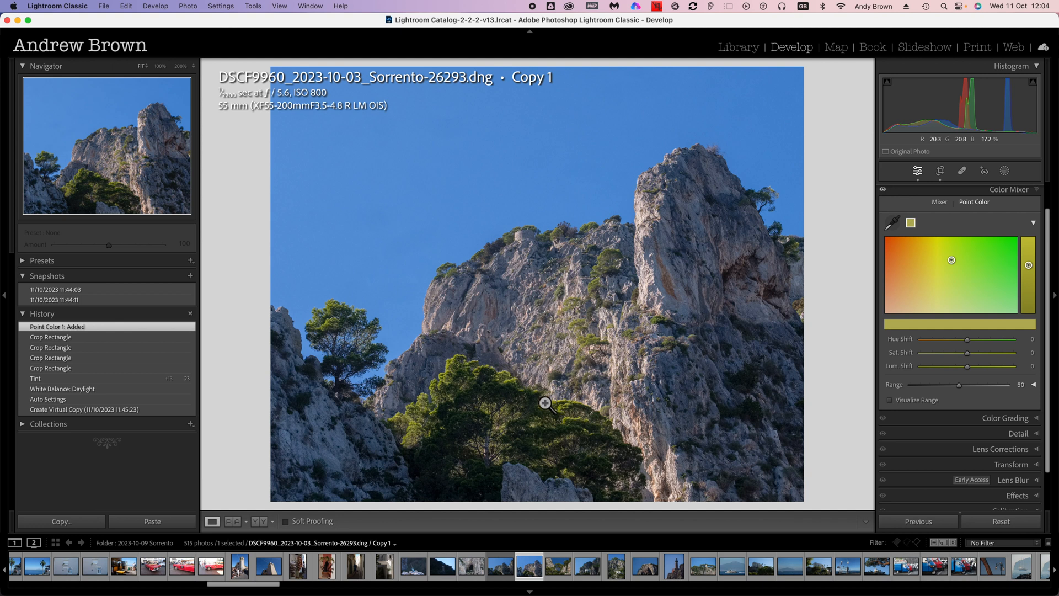
{"action": "mouse_move", "coordinate": [557, 399]}
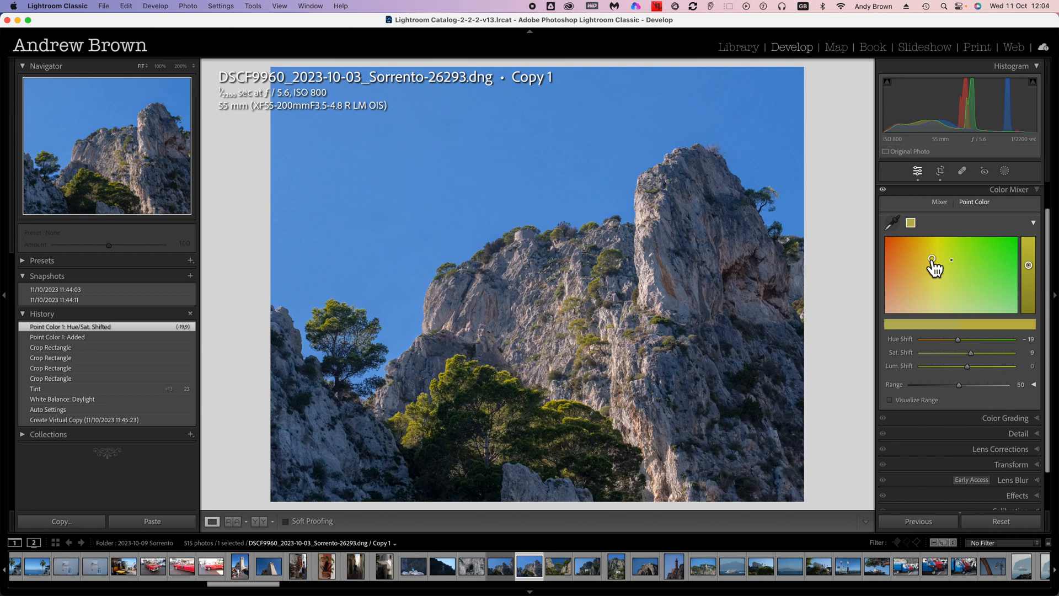
{"action": "mouse_move", "coordinate": [1031, 271]}
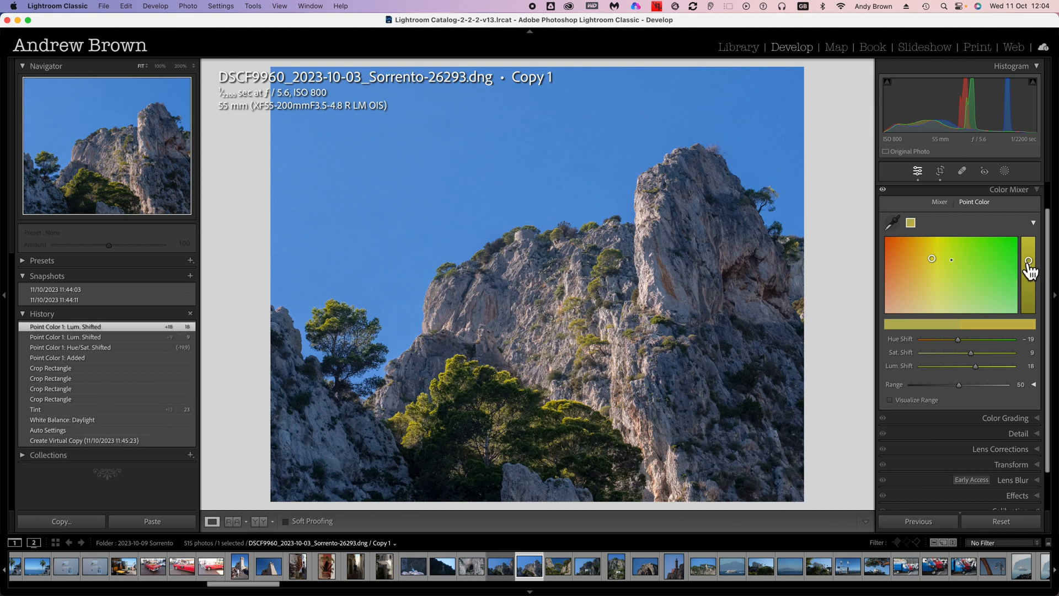
{"action": "mouse_move", "coordinate": [936, 402]}
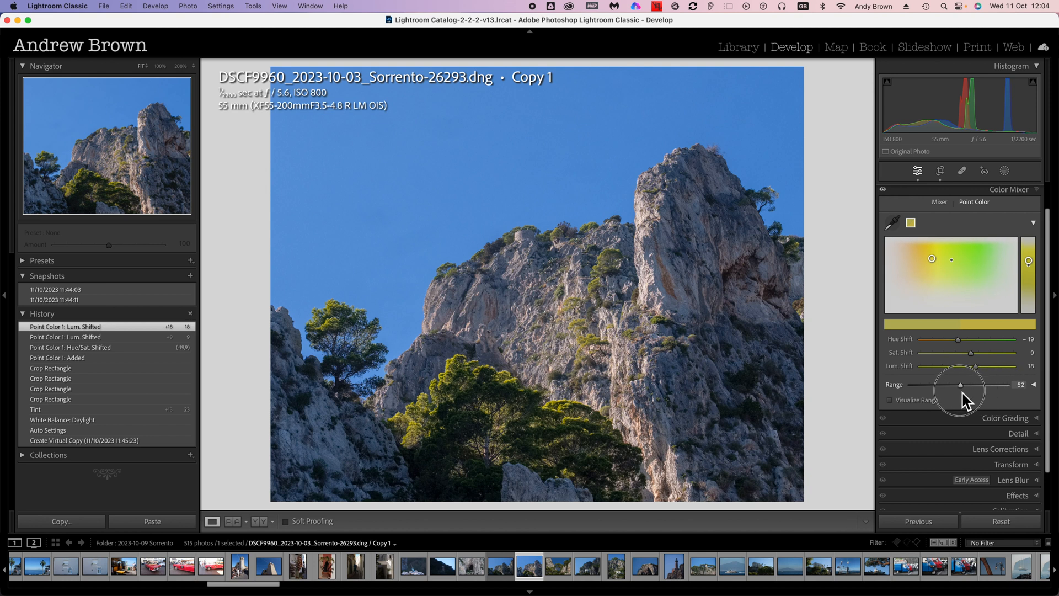
- Turn on Visualize Range to preview the foliage affected by the yellow-green point colour
{"action": "left_click", "coordinate": [892, 400]}
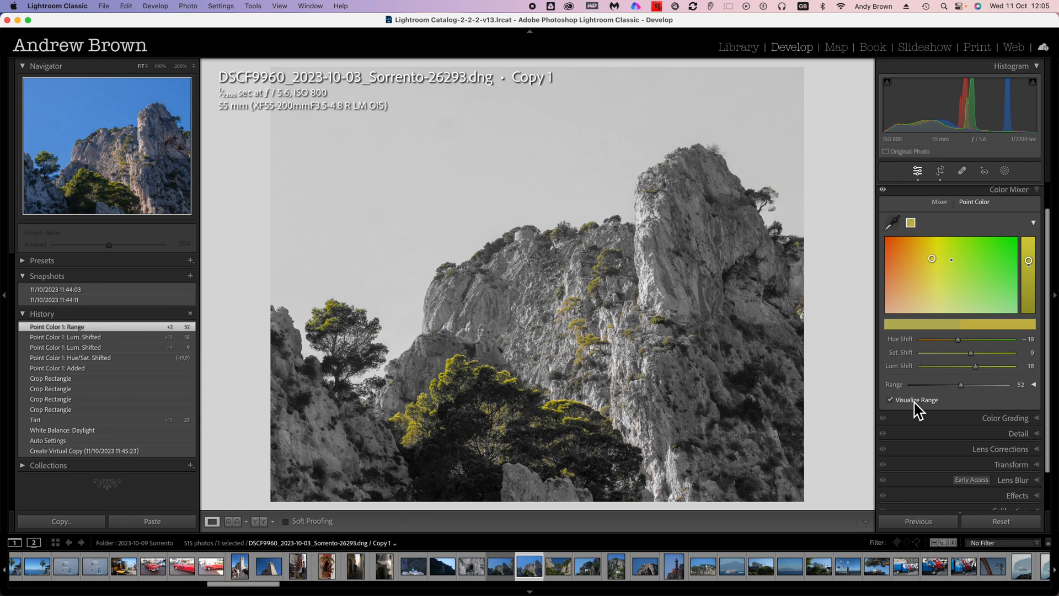